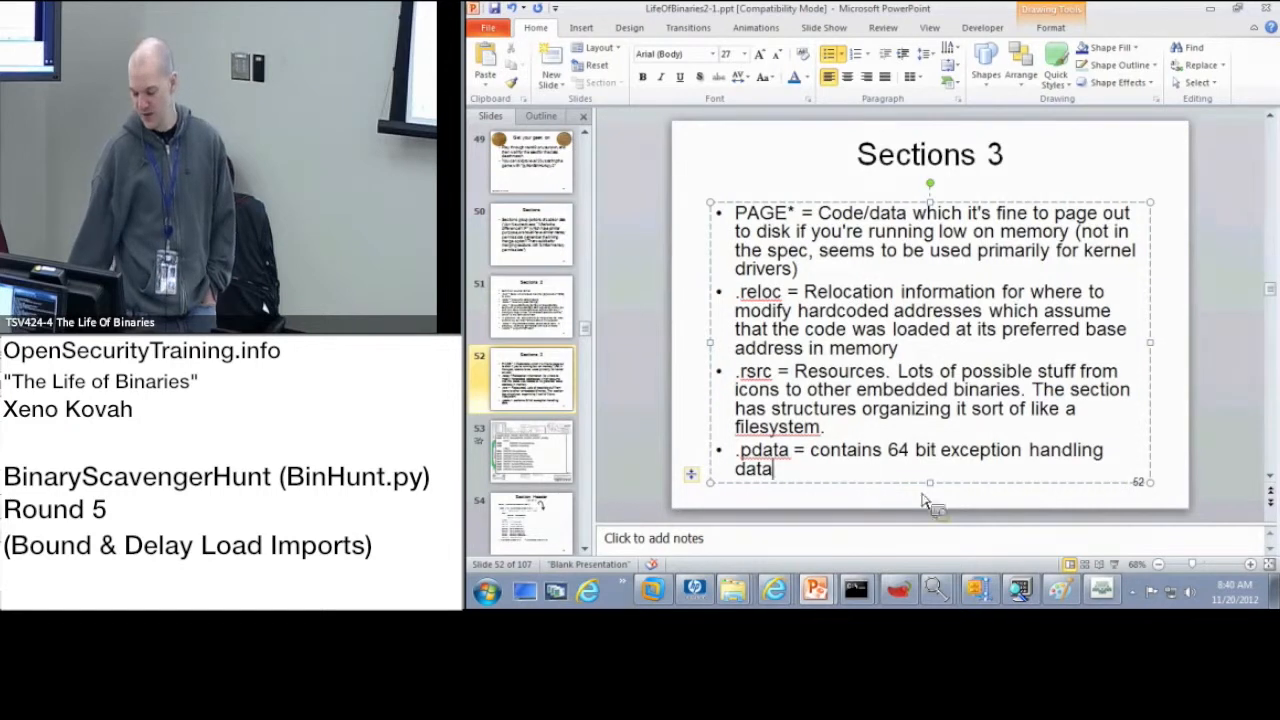
- Bring up the LifeOfBinaries2-2 deck and jump down to the Delay Loading diagram slide
left_click(1020, 588)
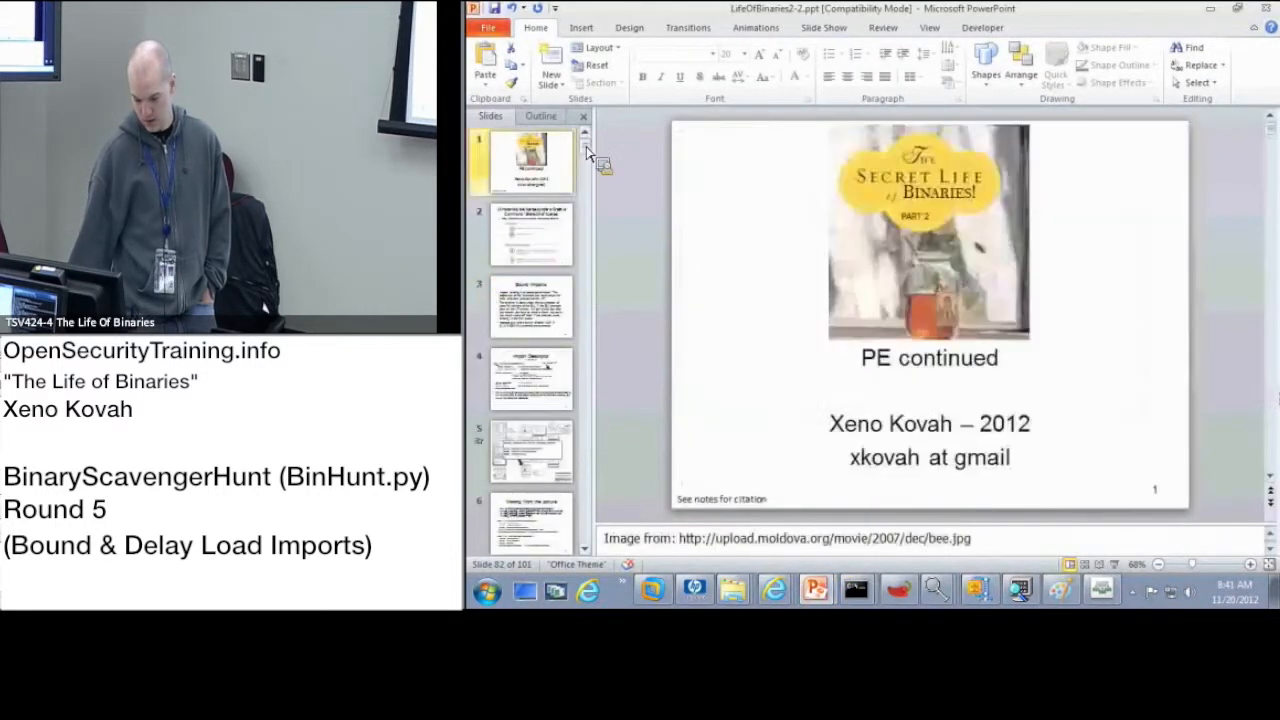
scroll("down", 3)
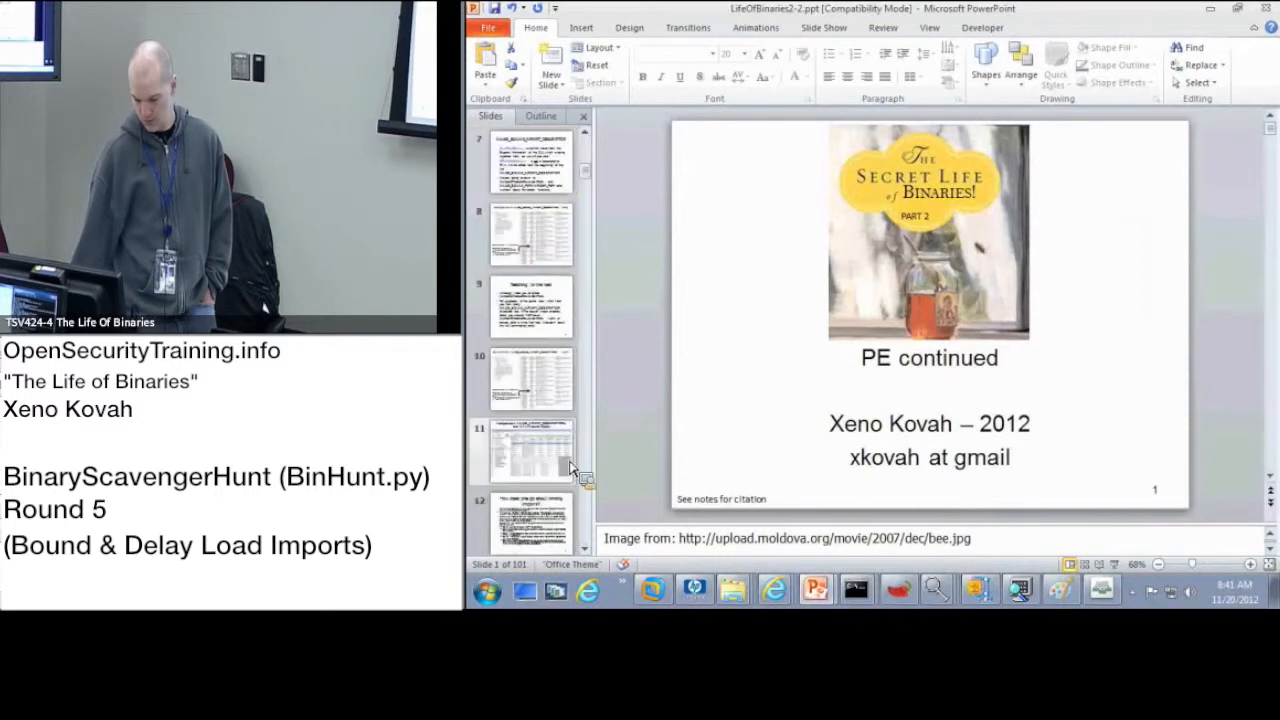
left_click(532, 378)
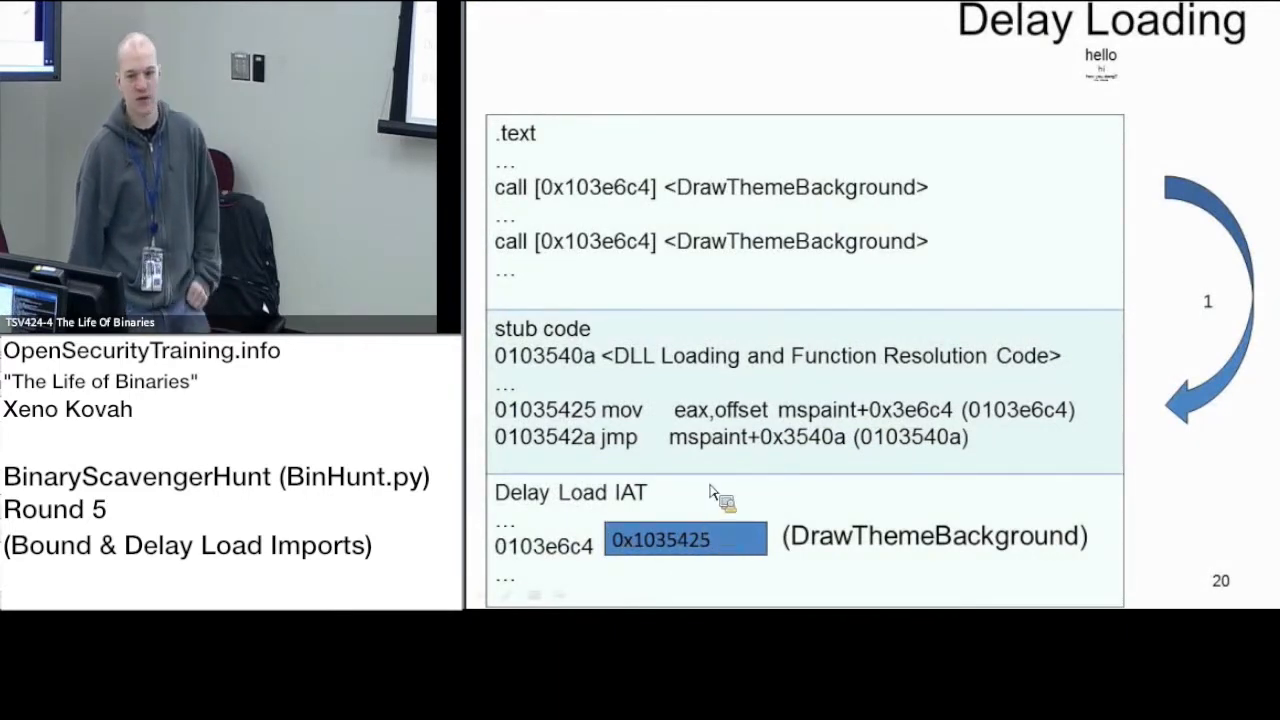
mouse_move(580, 380)
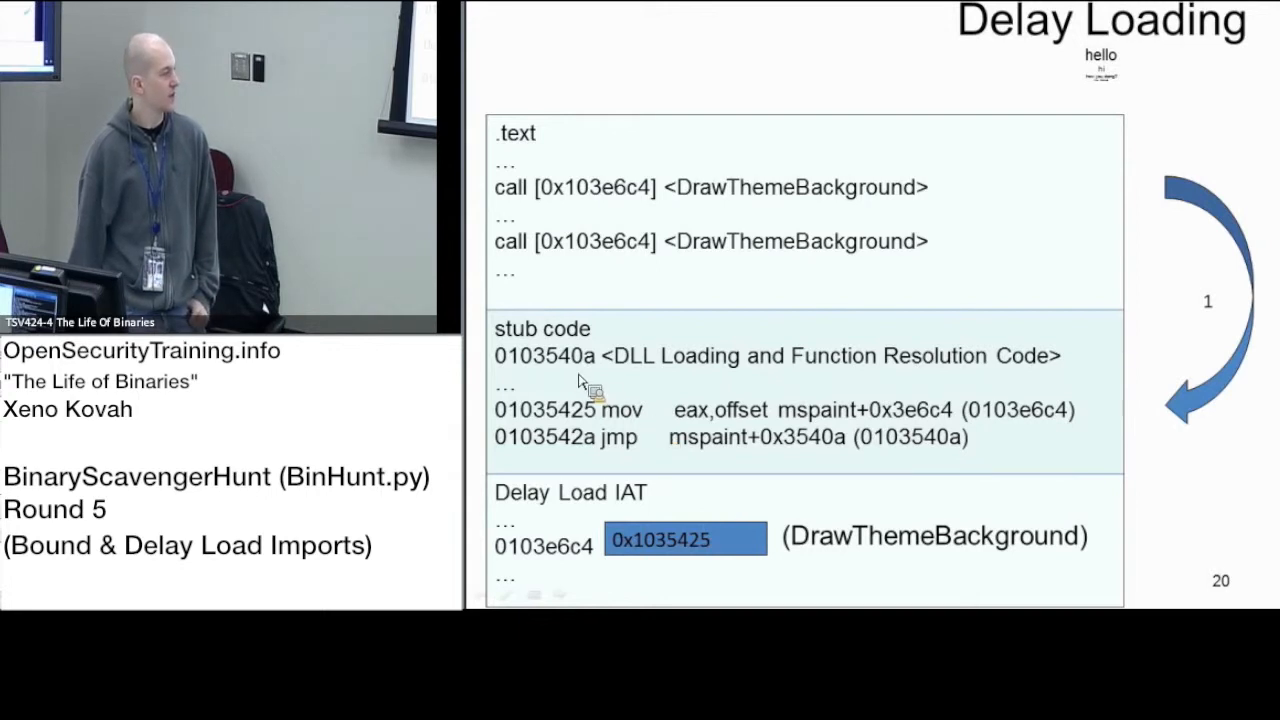
mouse_move(600, 388)
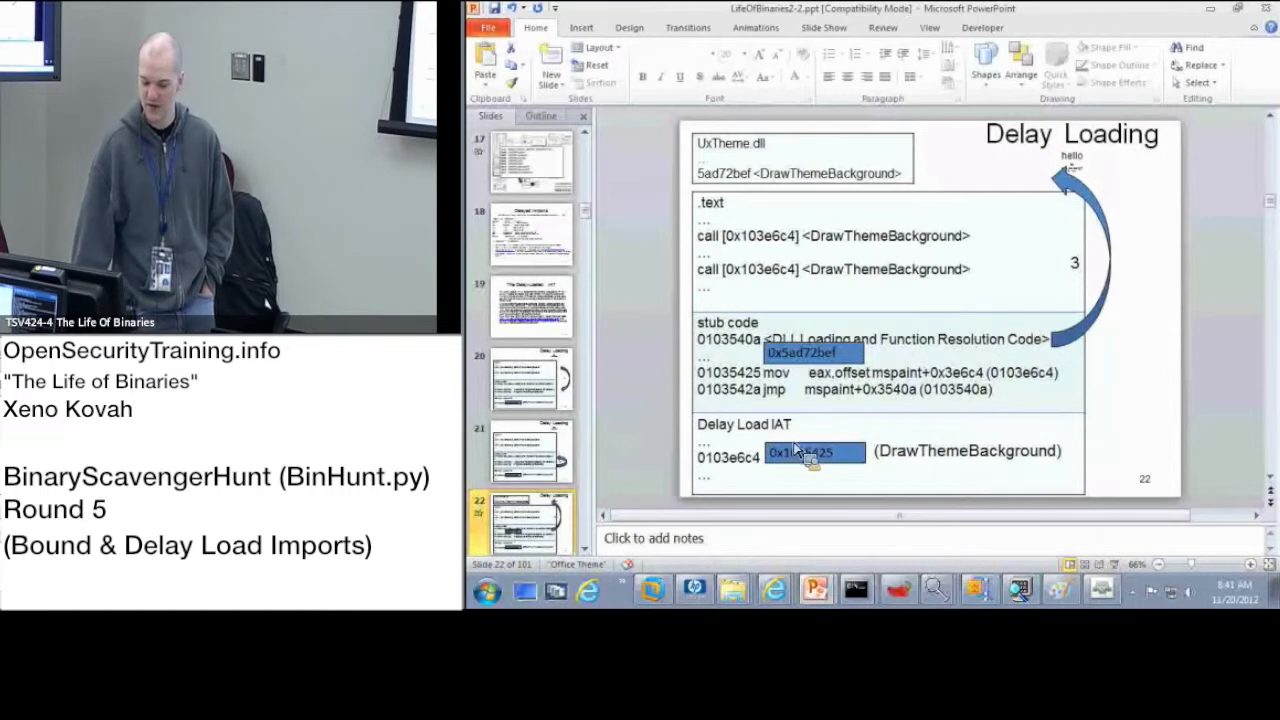
- Point out the Delay Load IAT box on the slide, then begin a Start menu program search
left_click(812, 452)
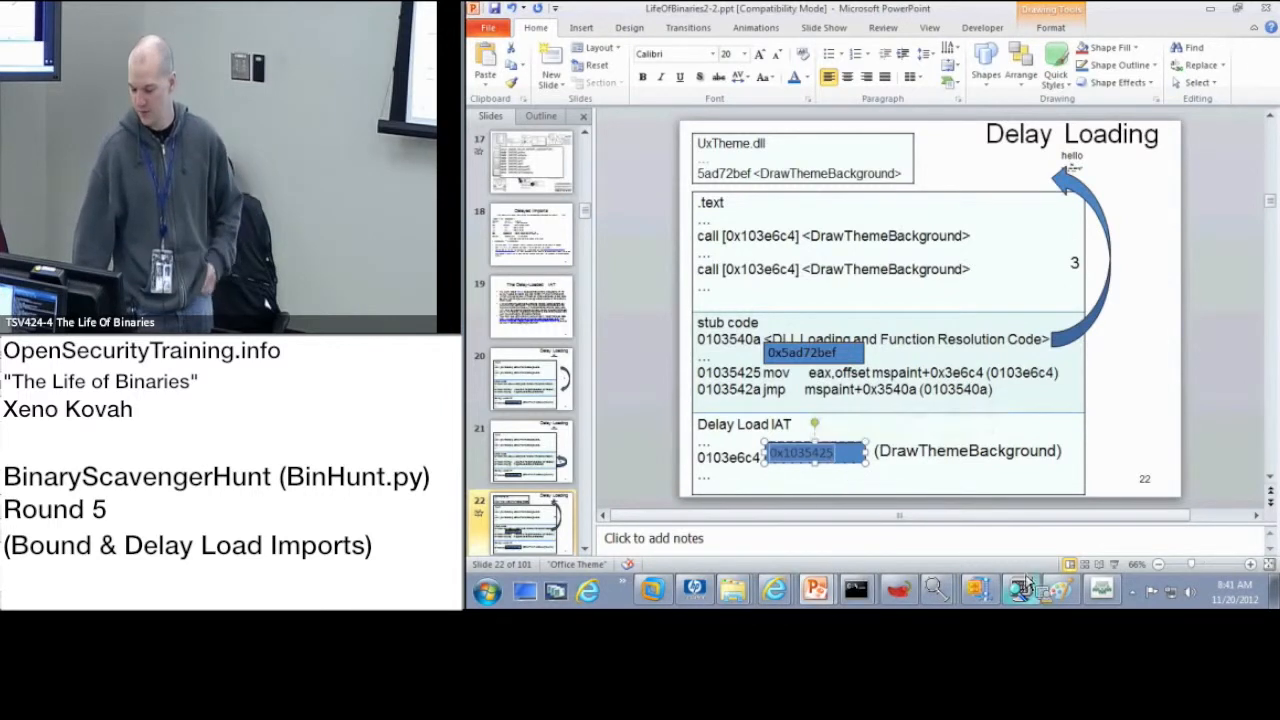
left_click(1020, 588)
type("ms")
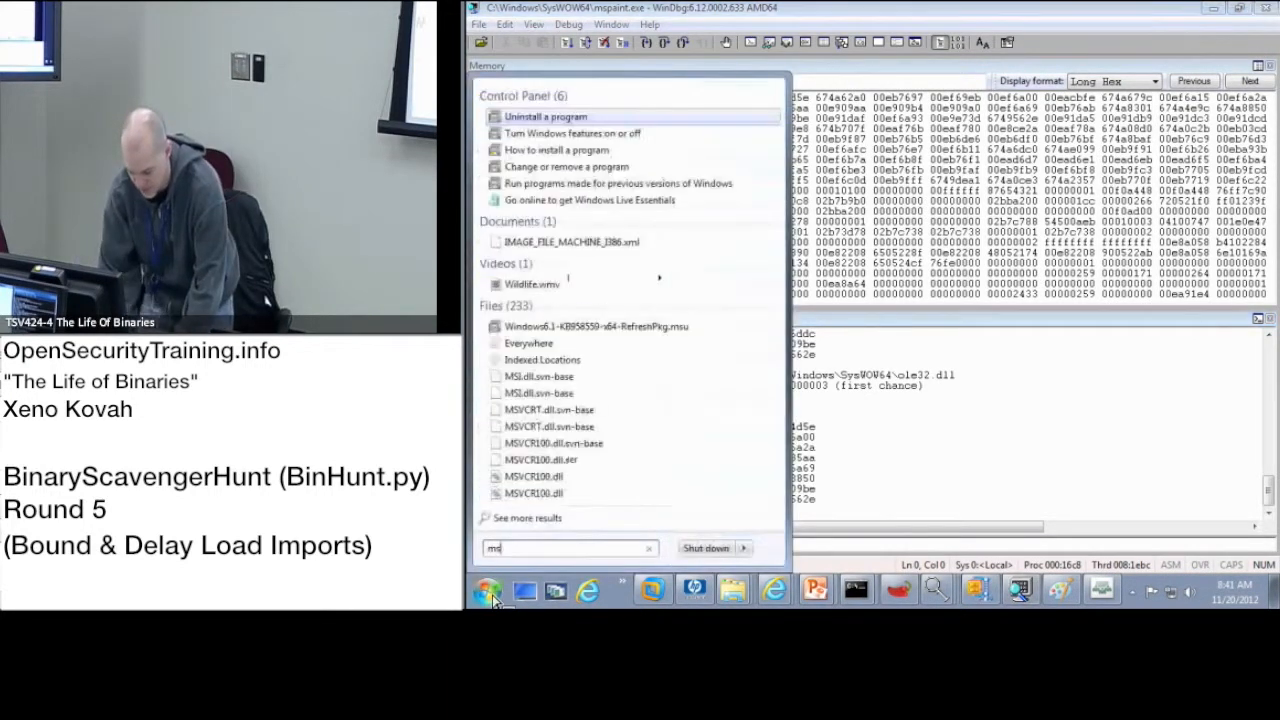
- Launch WinDbg and load SysWOW64\mspaint.exe via Open Executable, stopping at the initial breakpoint
type("ind")
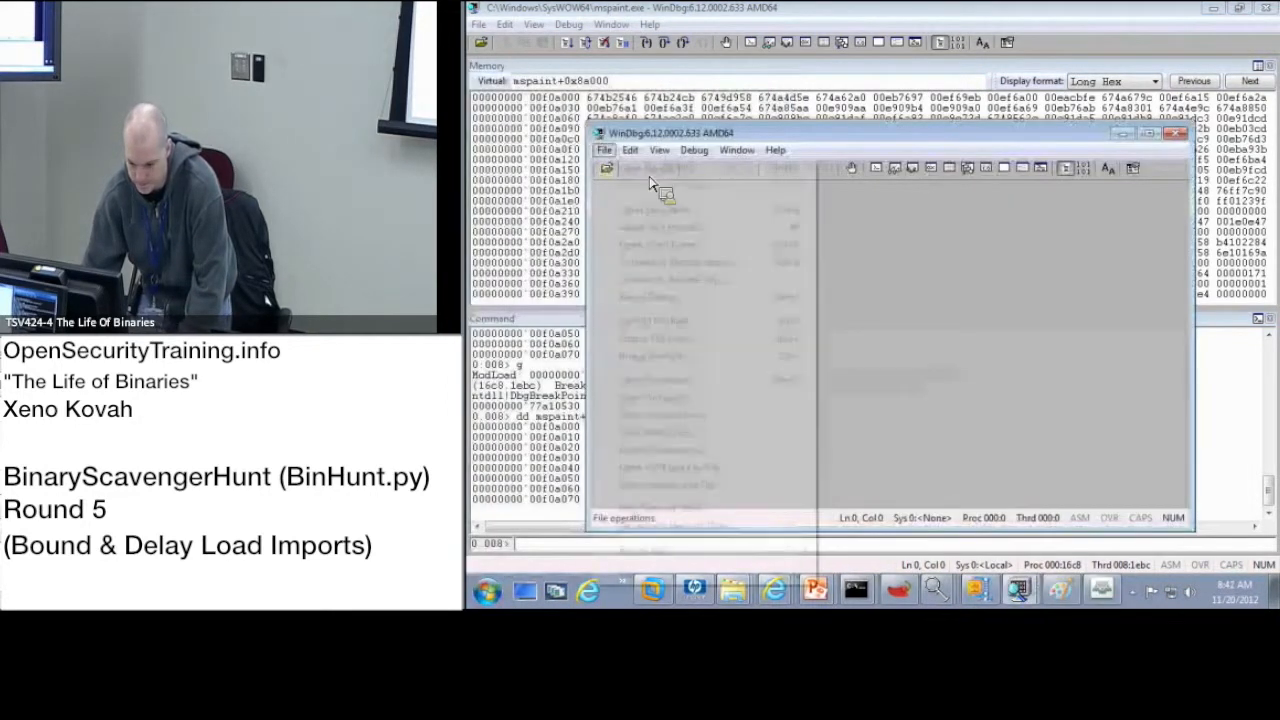
left_click(656, 210)
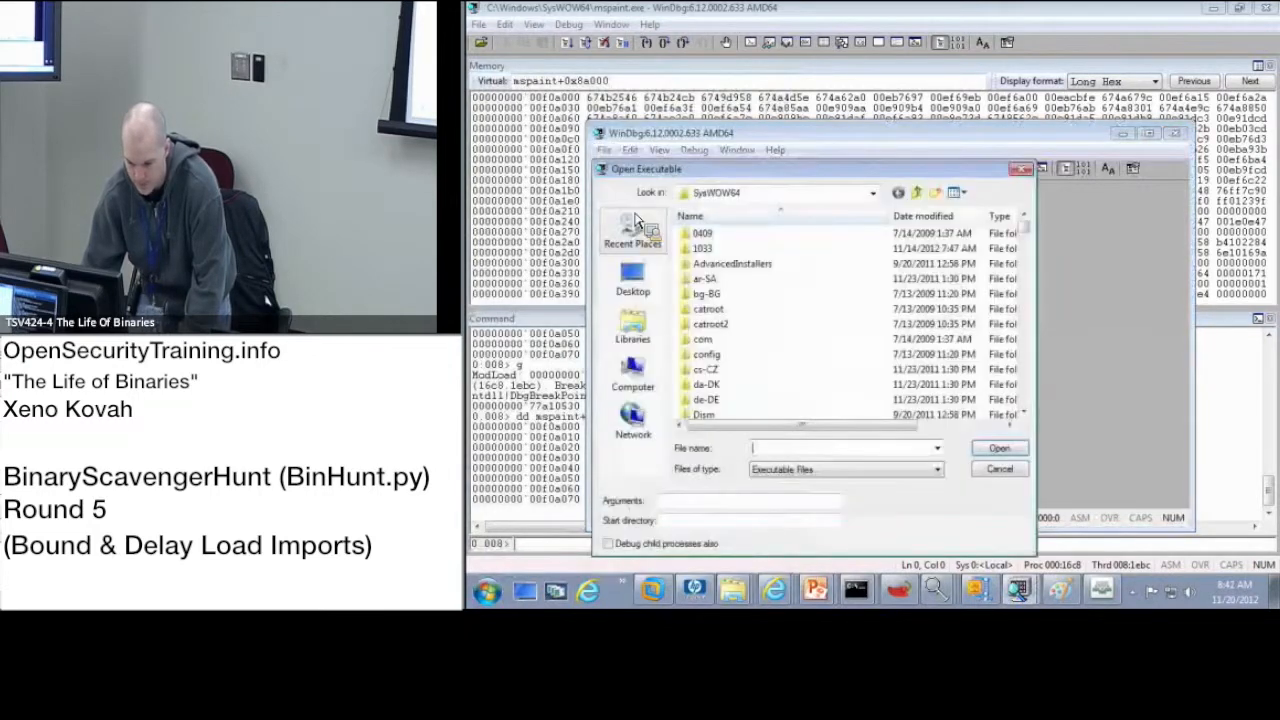
type("msp")
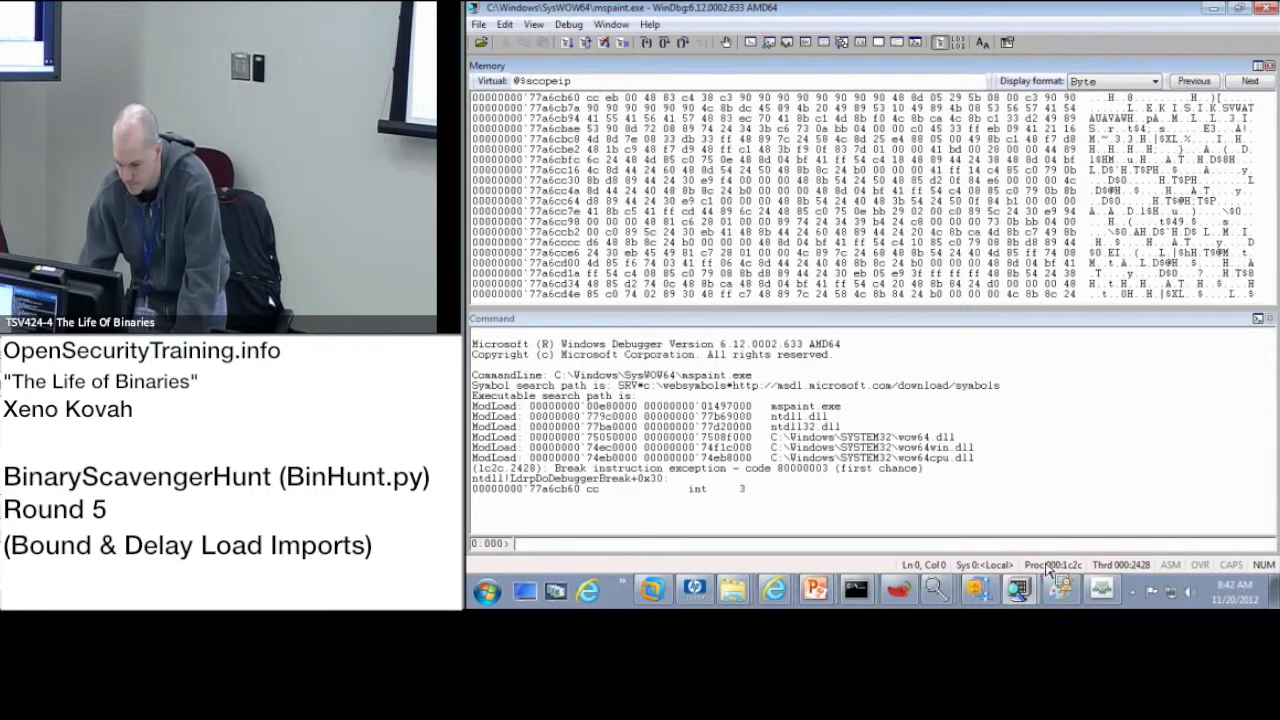
mouse_move(1050, 568)
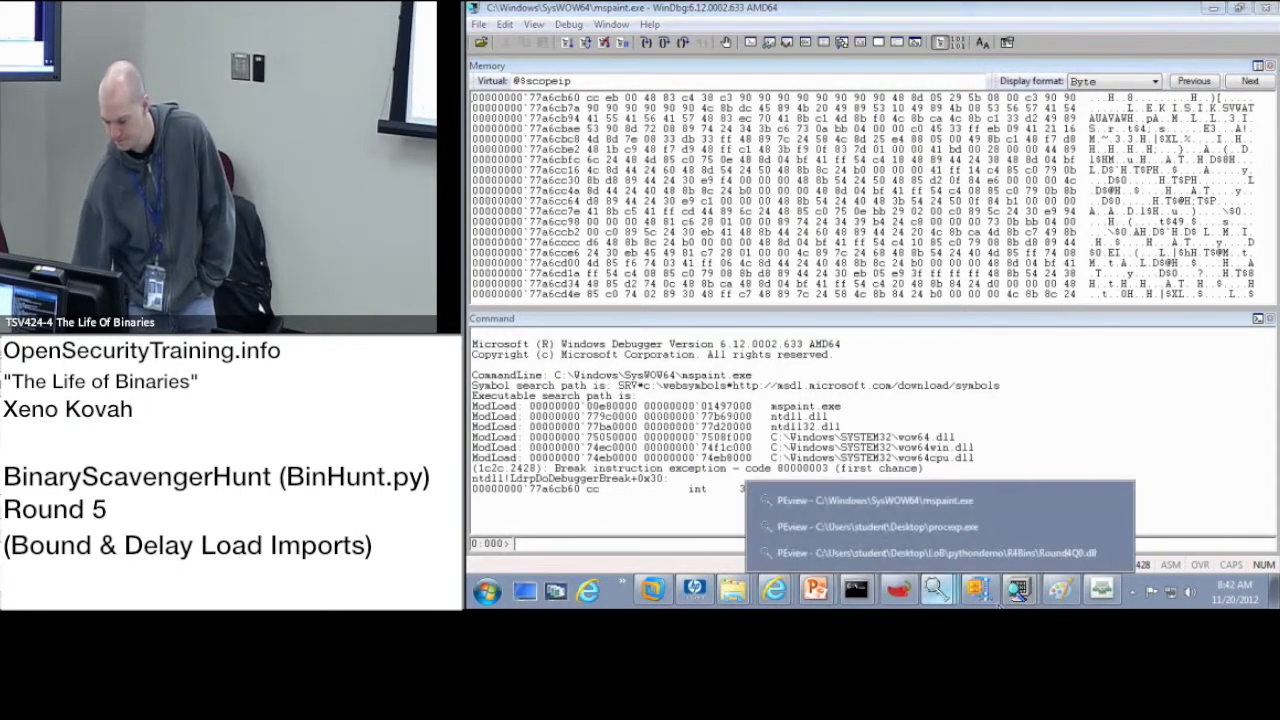
- Show mspaint.exe's IMAGE_OPTIONAL_HEADER in PEview and select the Image Base row
left_click(888, 500)
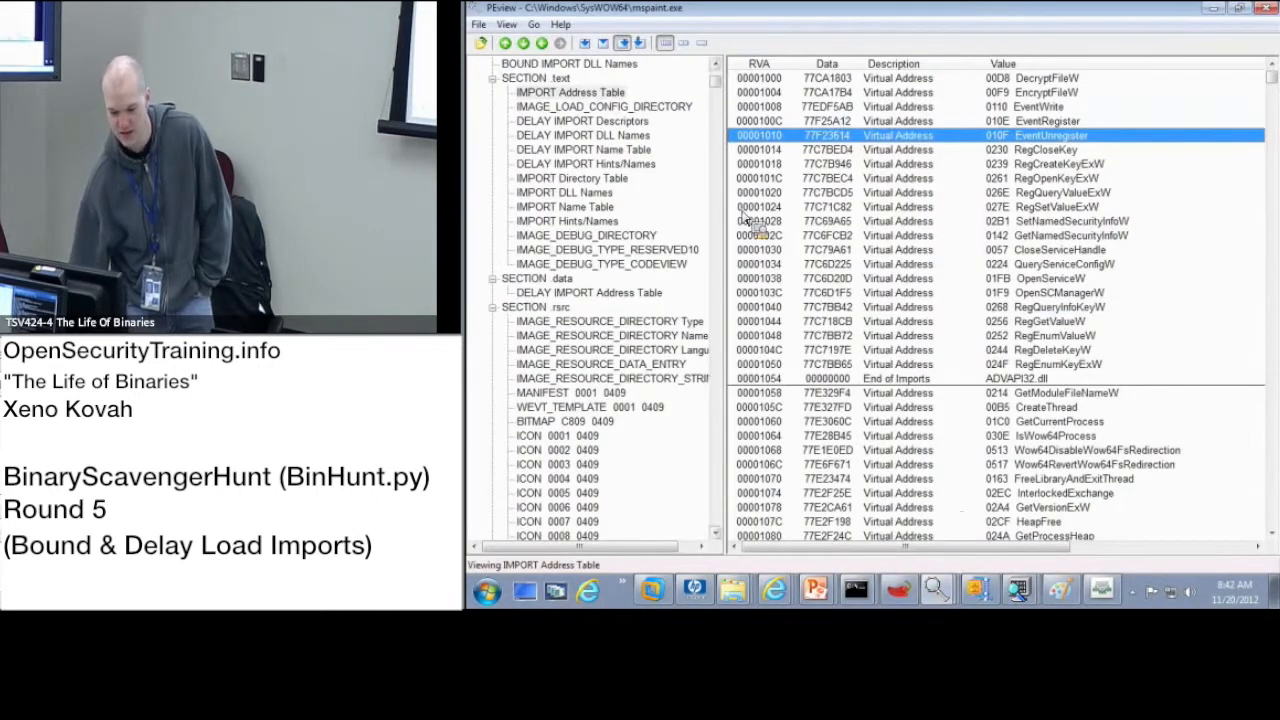
scroll("up", 3)
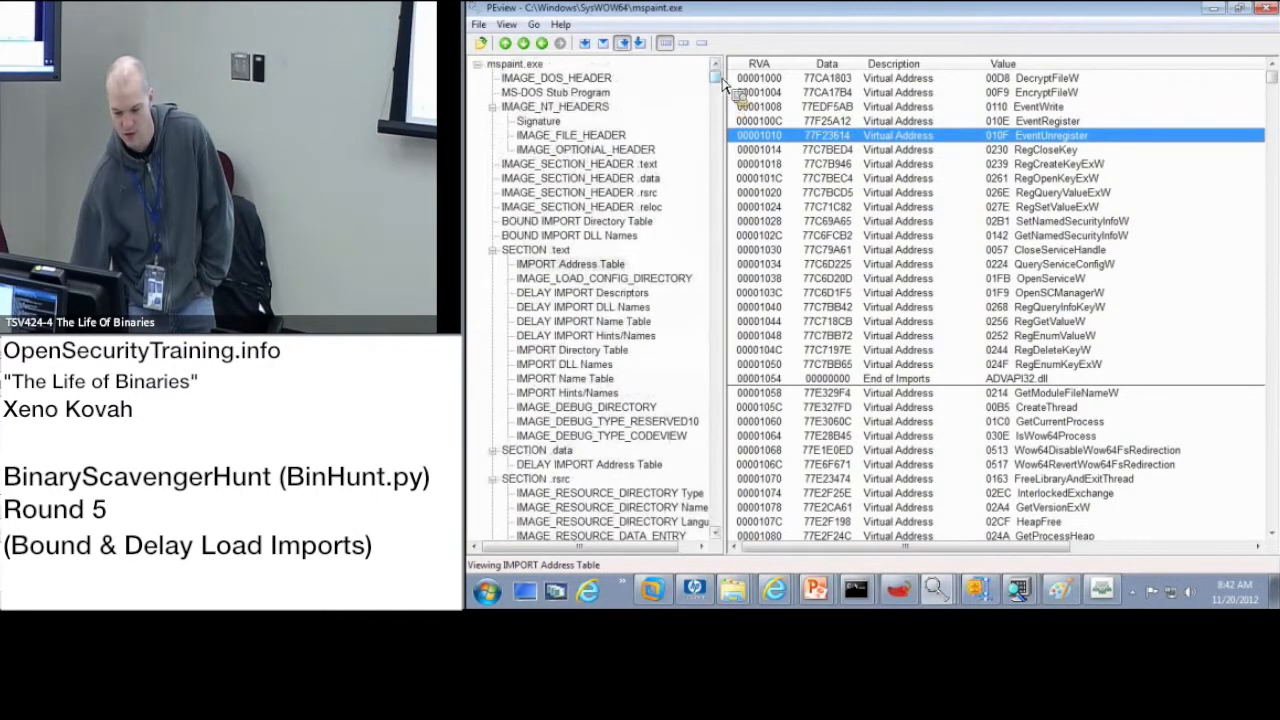
left_click(584, 136)
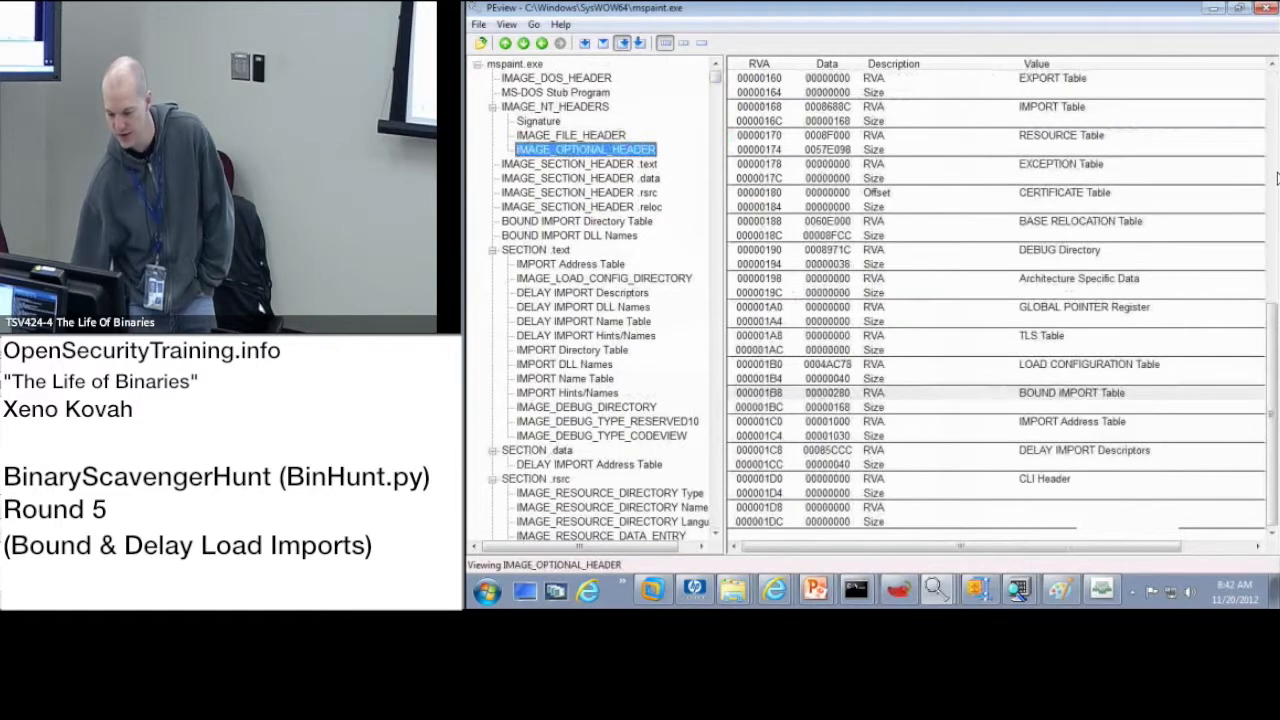
left_click(584, 148)
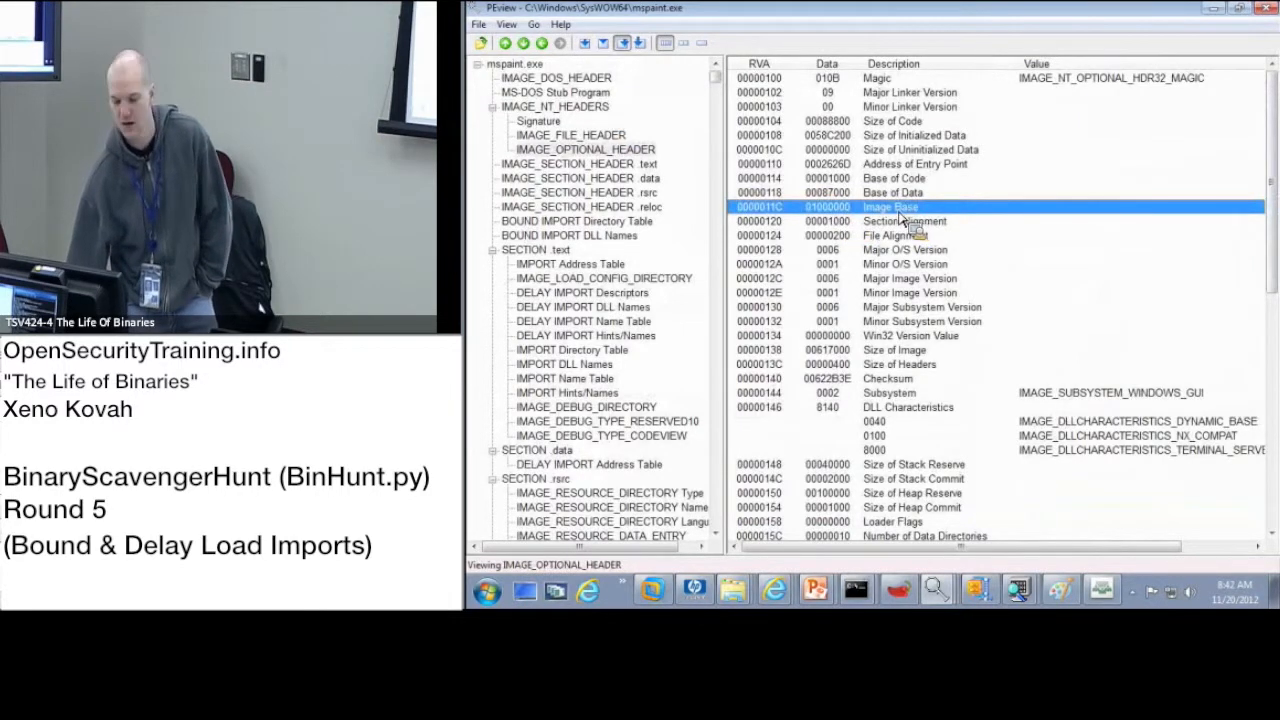
mouse_move(560, 300)
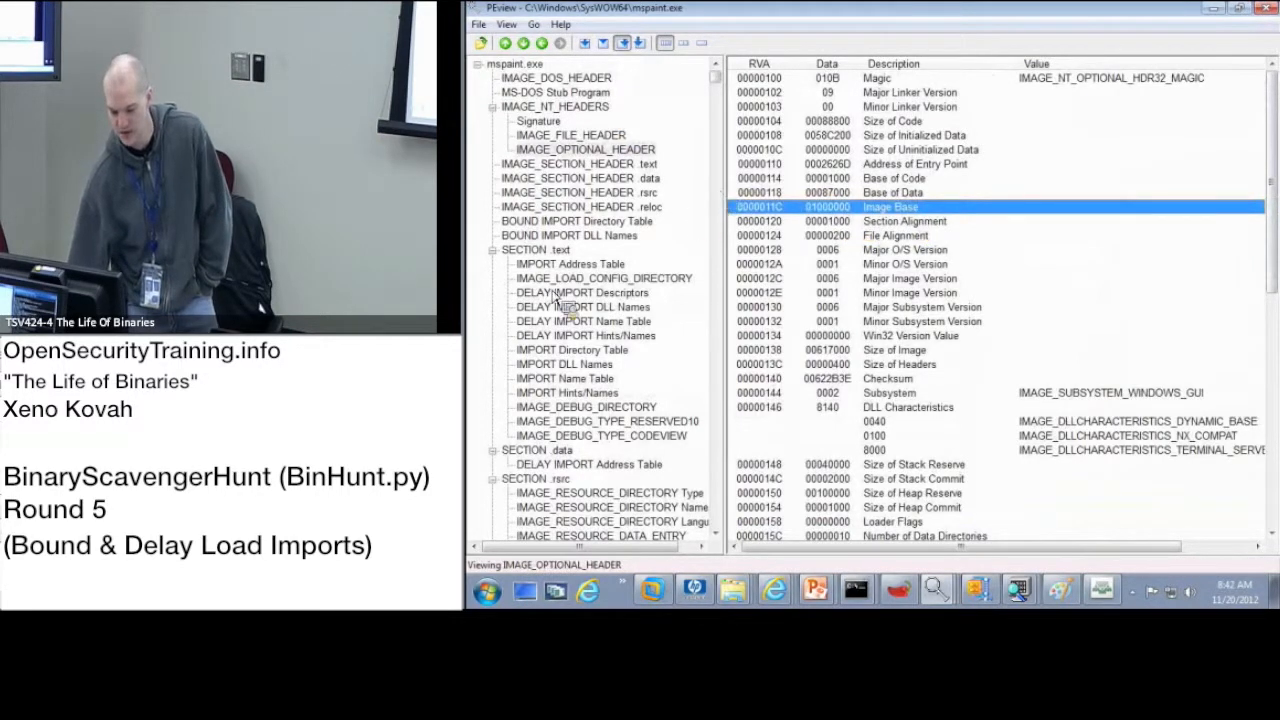
- Show the Delay Import Address Table under .data and select the GdipFree entry
left_click(588, 464)
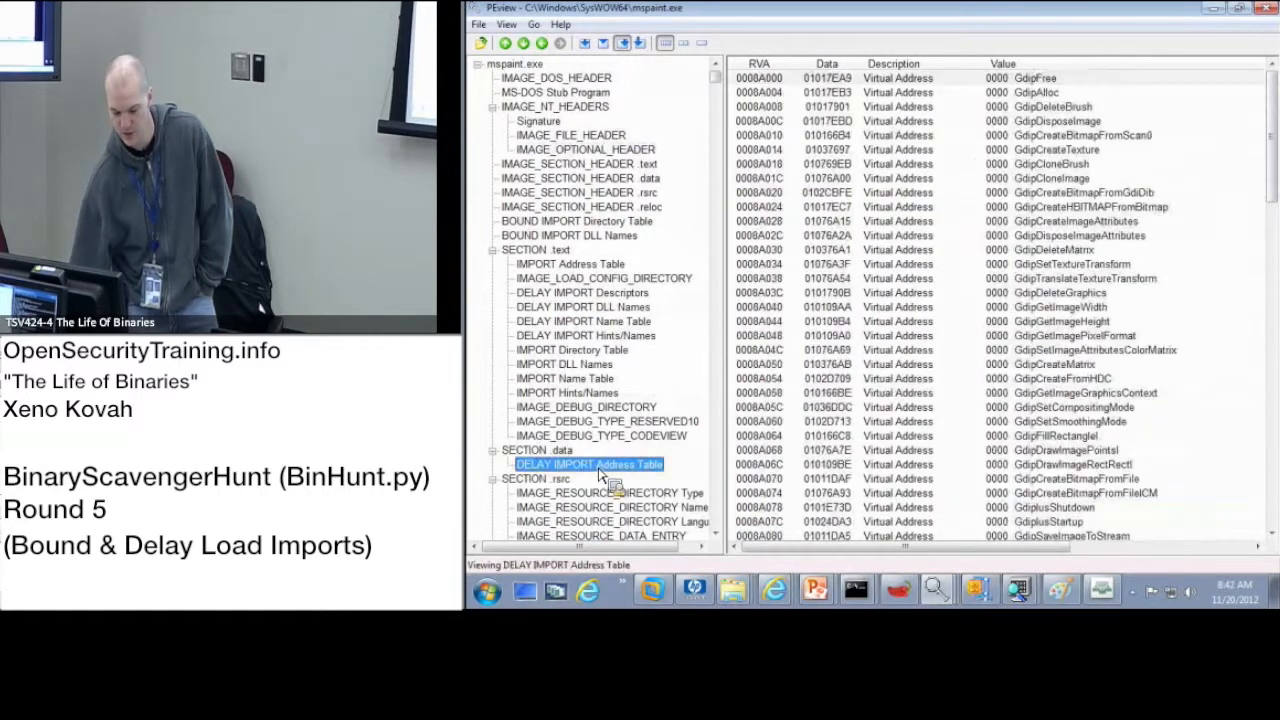
left_click(1000, 76)
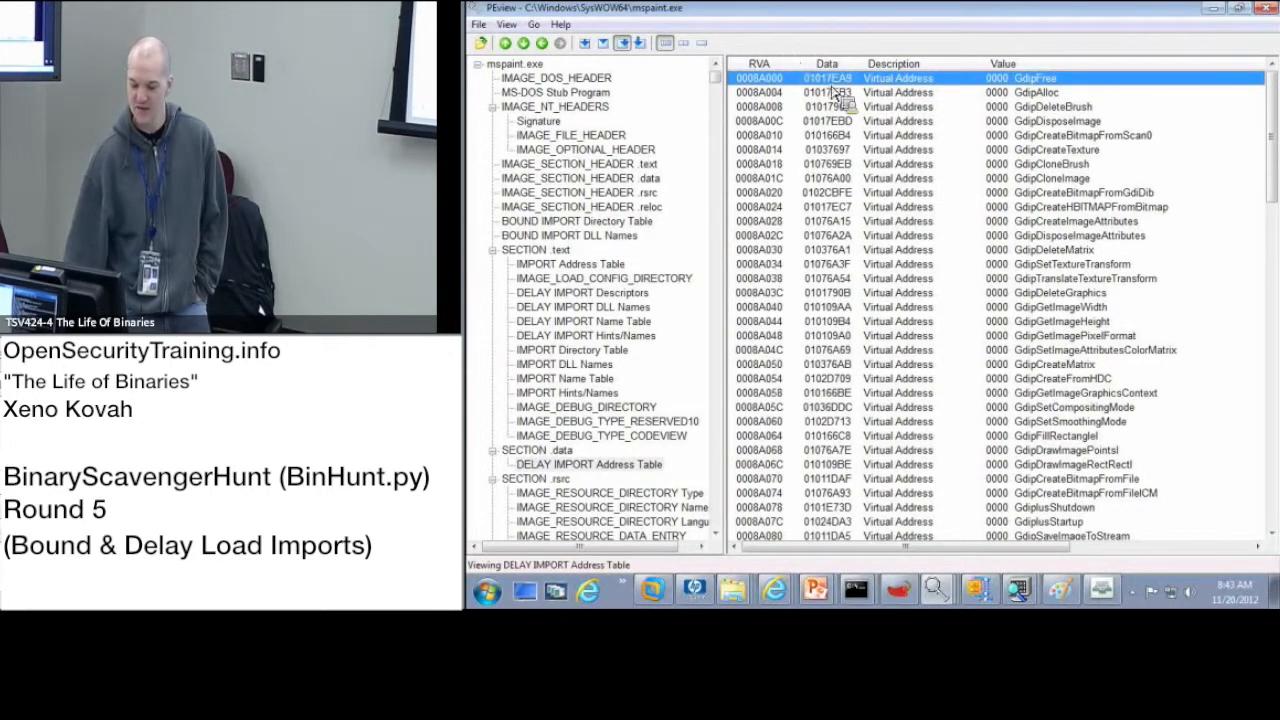
mouse_move(836, 96)
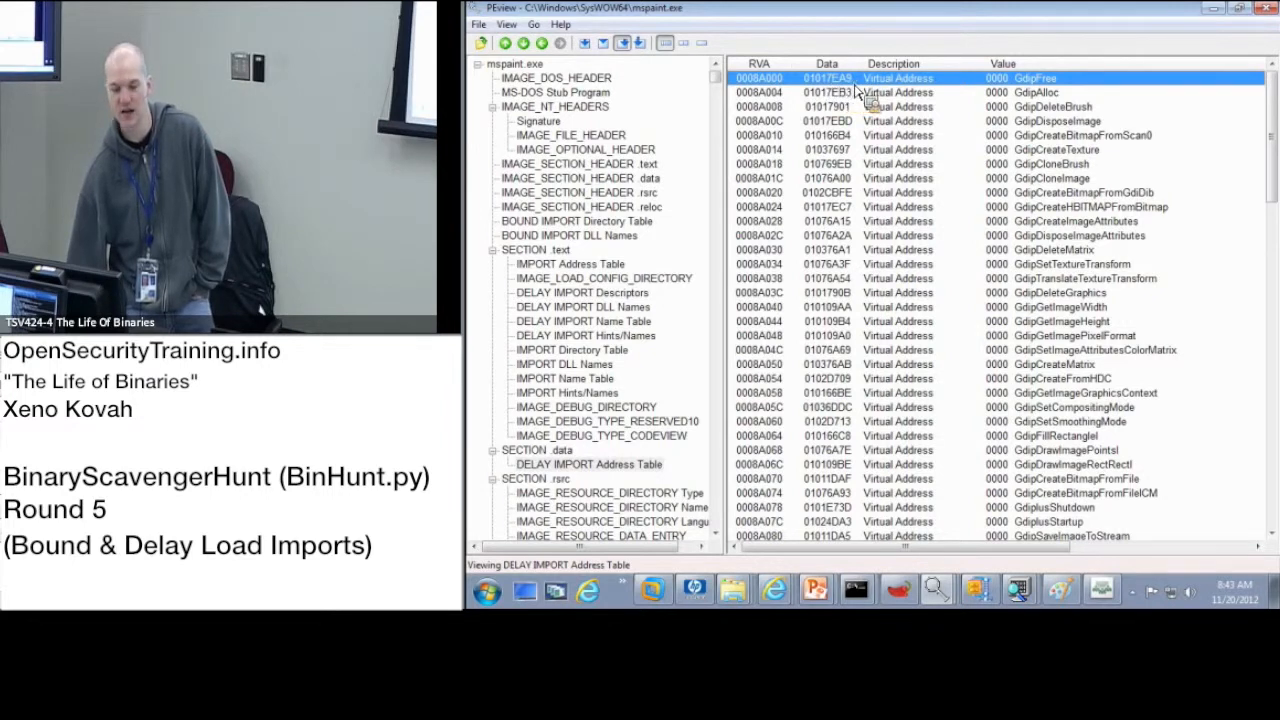
mouse_move(824, 90)
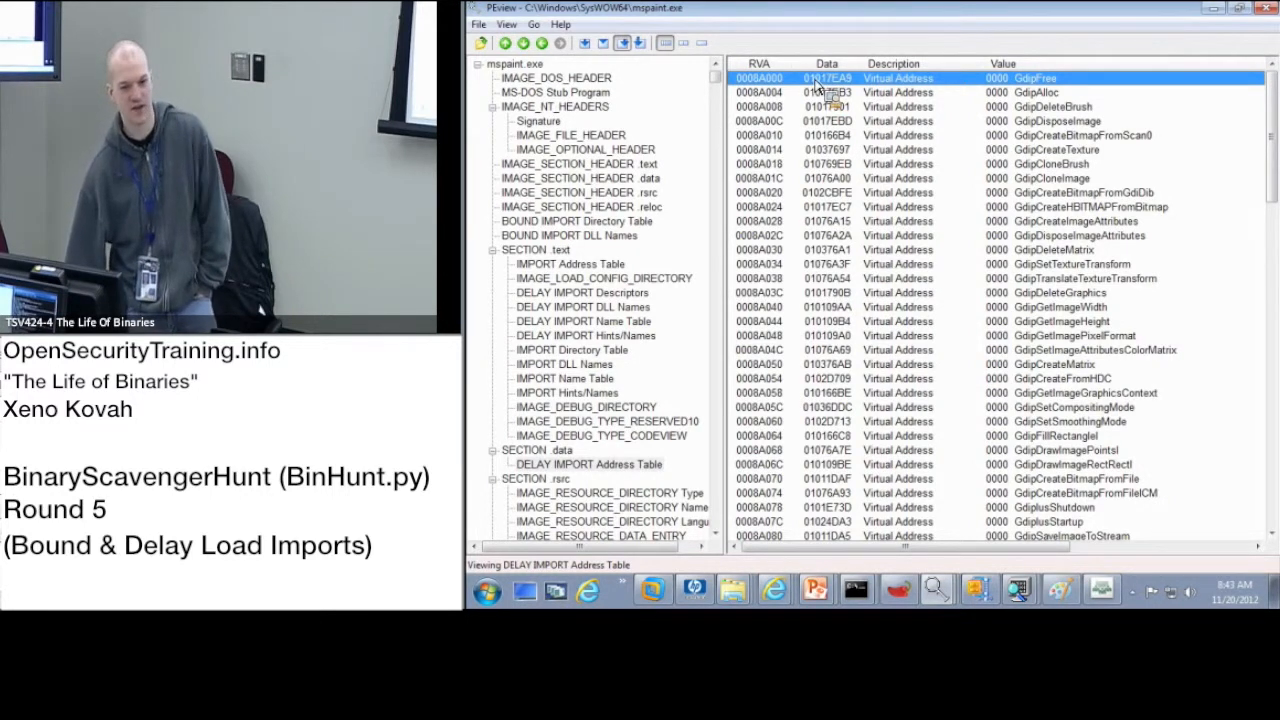
mouse_move(888, 450)
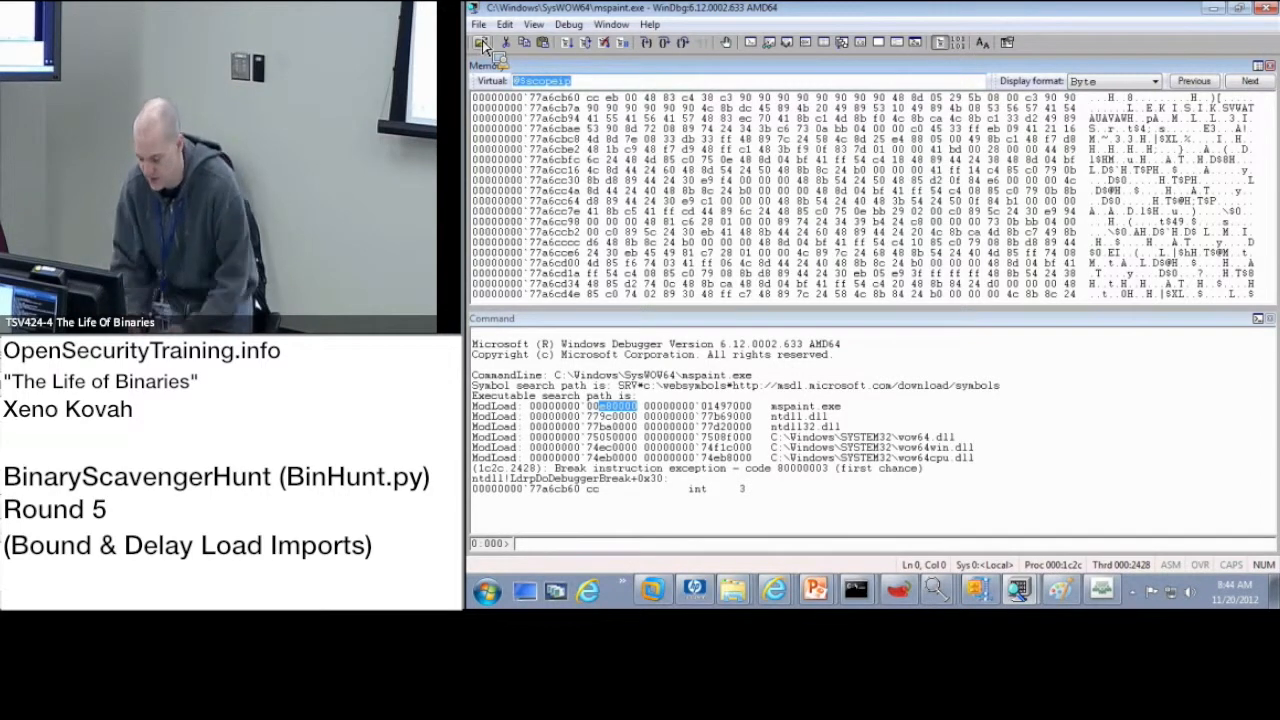
- Enter an mspaint address expression in the WinDbg Memory window's Virtual field
type("mspai")
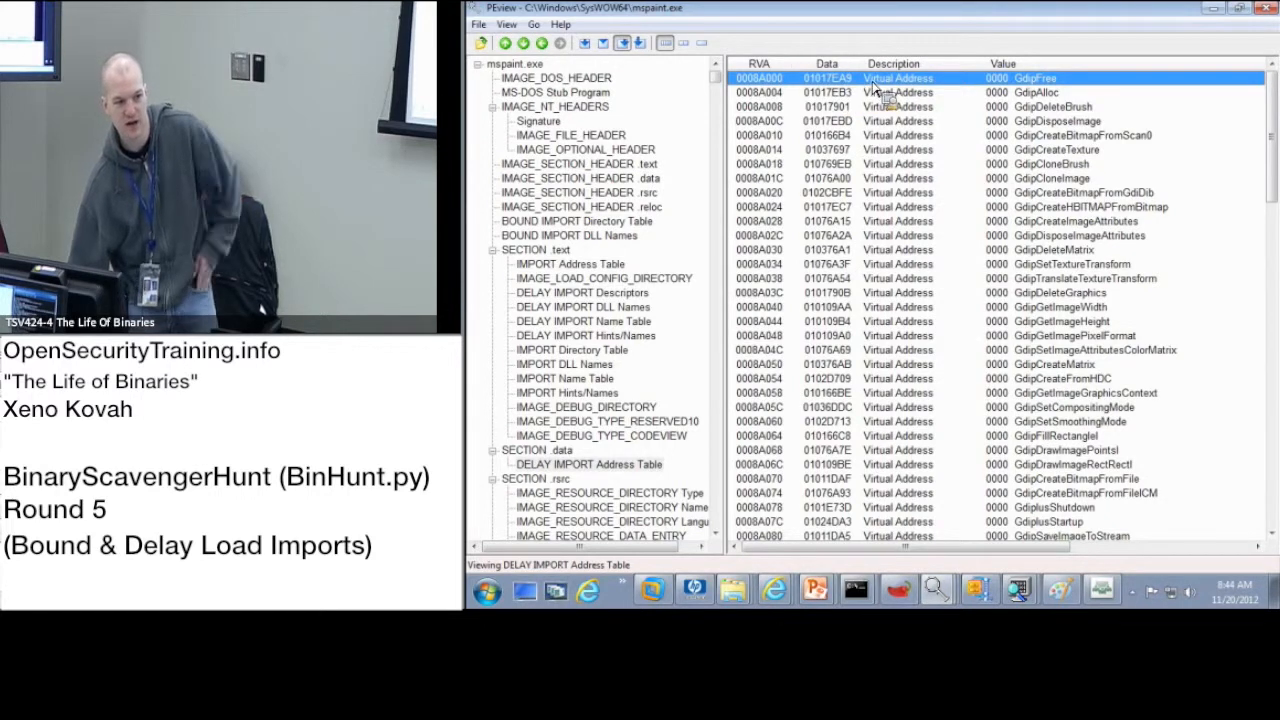
mouse_move(896, 390)
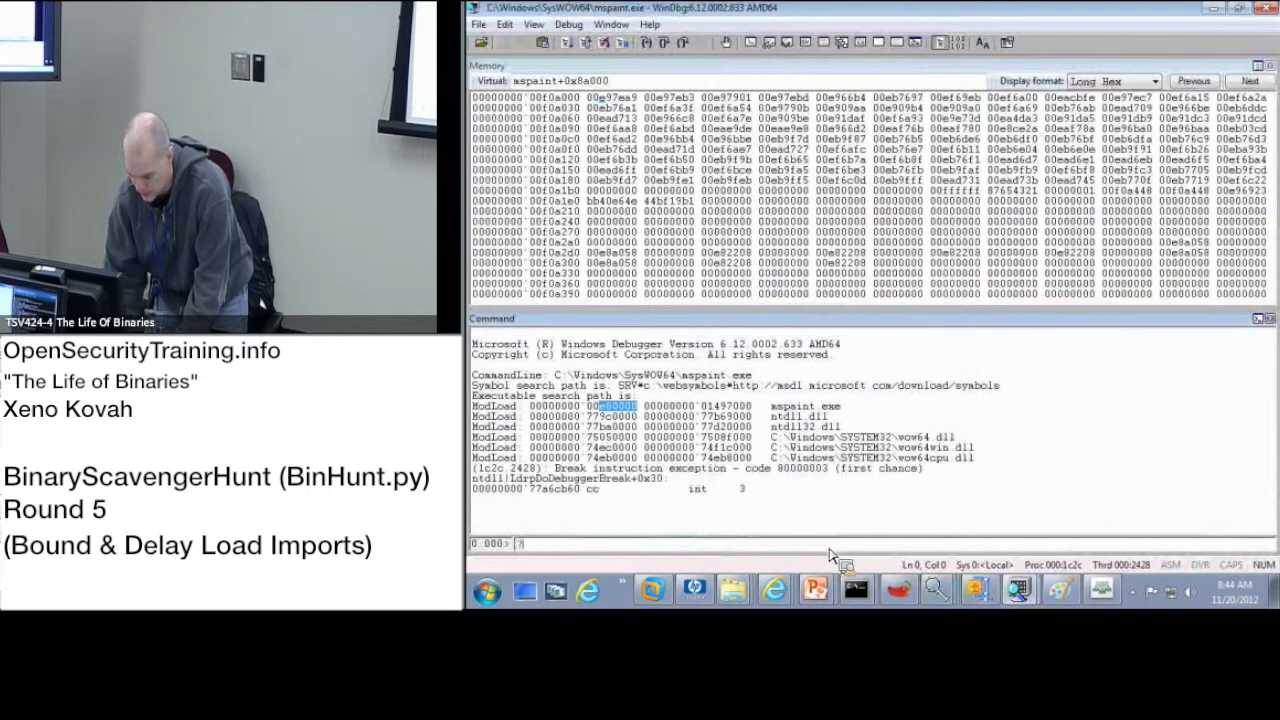
- Evaluate ? 717ea7 + e8000 to compute the __imp_load__GdipFree stub address
type("?17ea9 +")
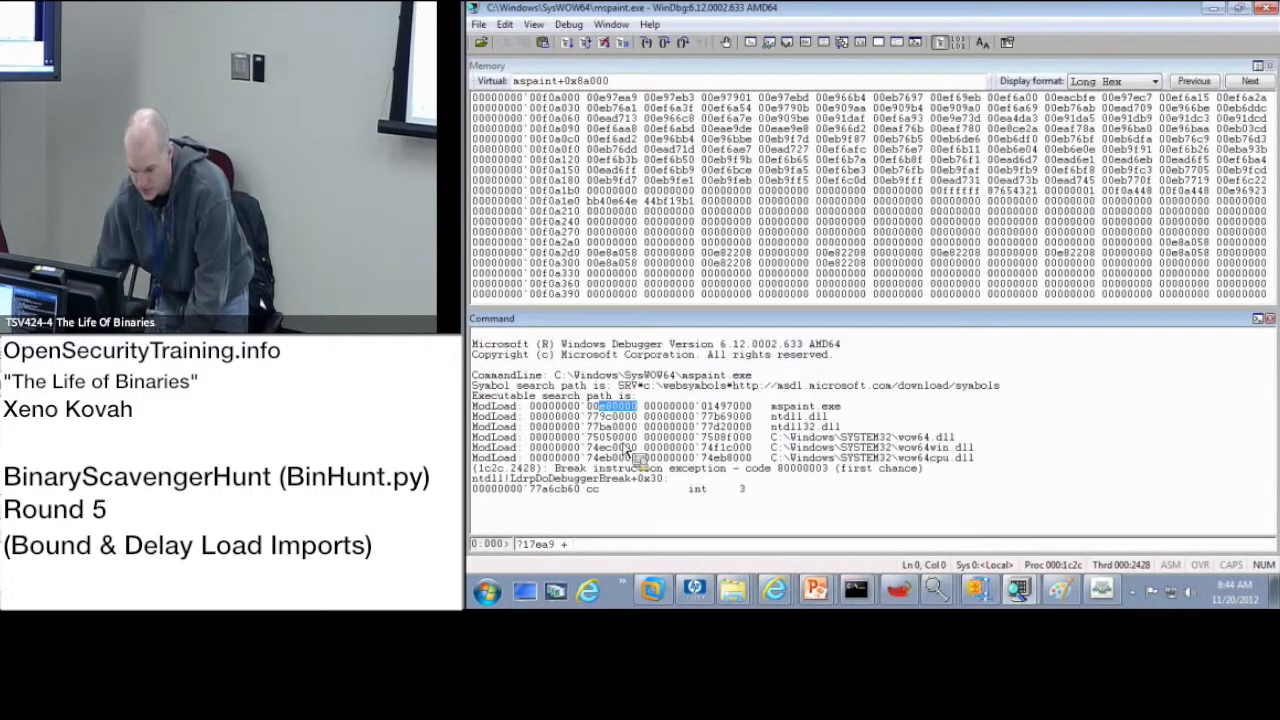
type("e8000")
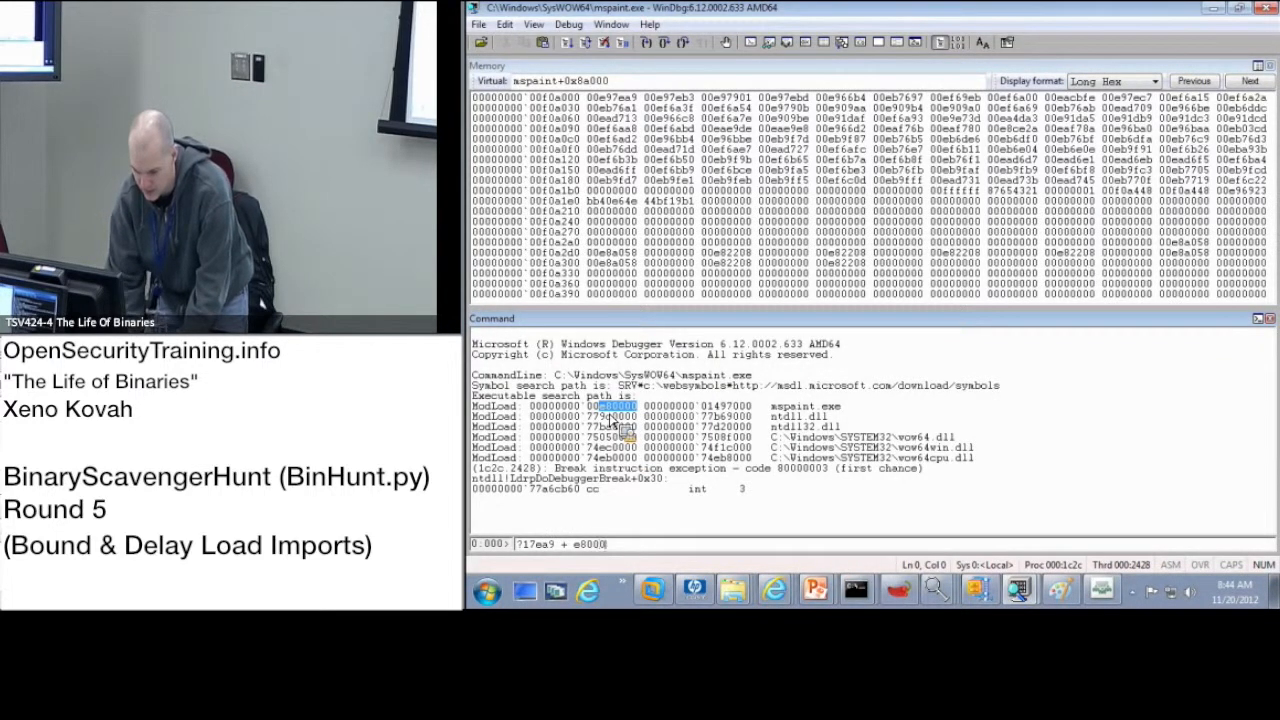
key("Return")
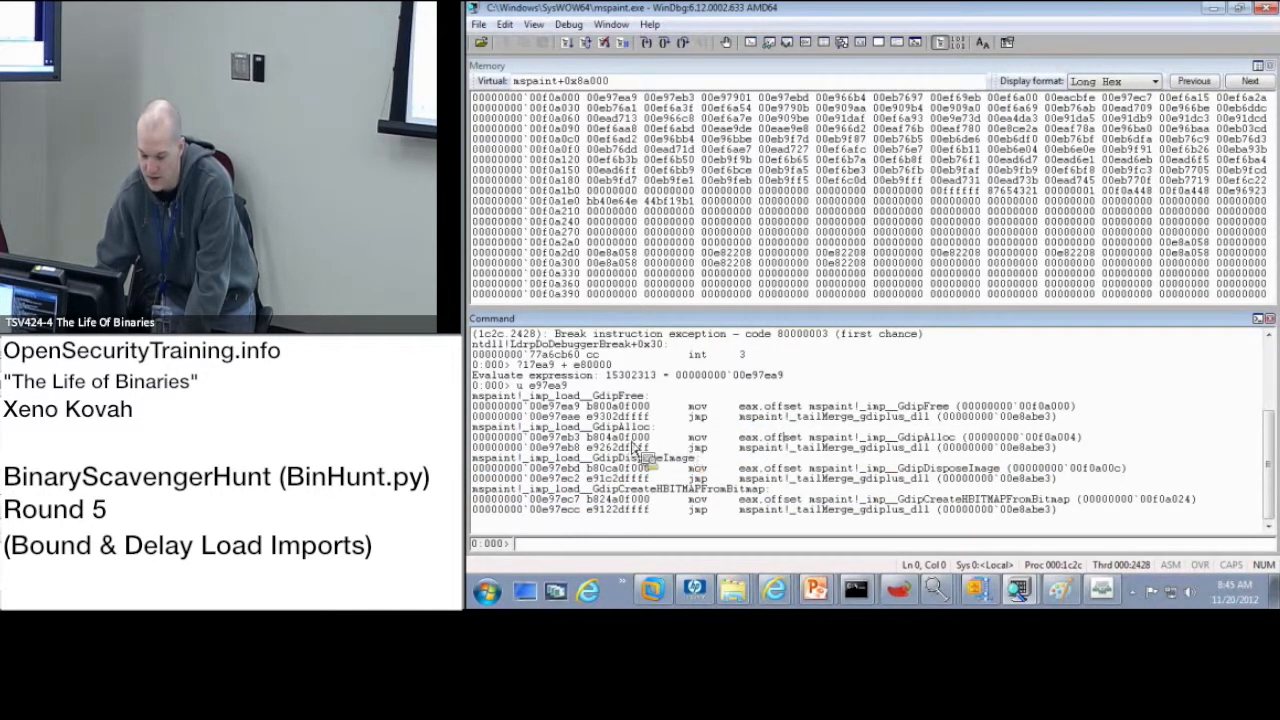
mouse_move(704, 356)
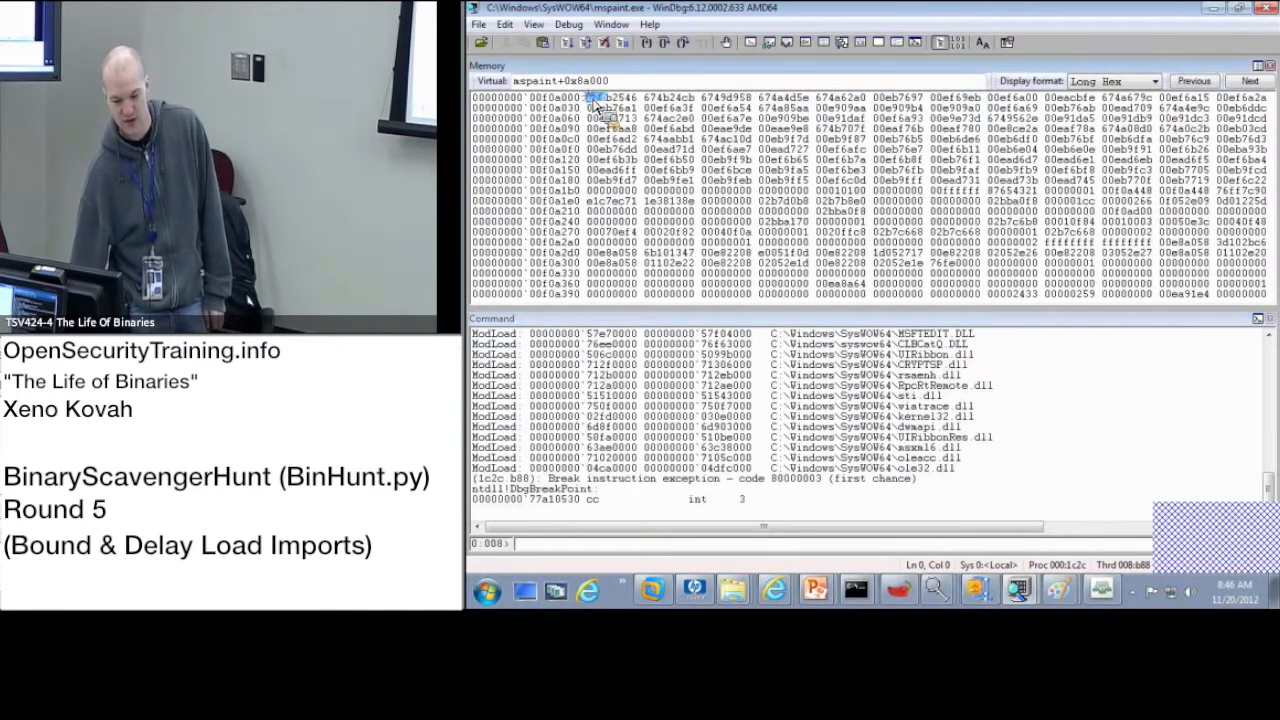
- Select the mspaint+0x8a000 address in the Memory window after breaking into mspaint
left_click_drag(592, 96, 850, 96)
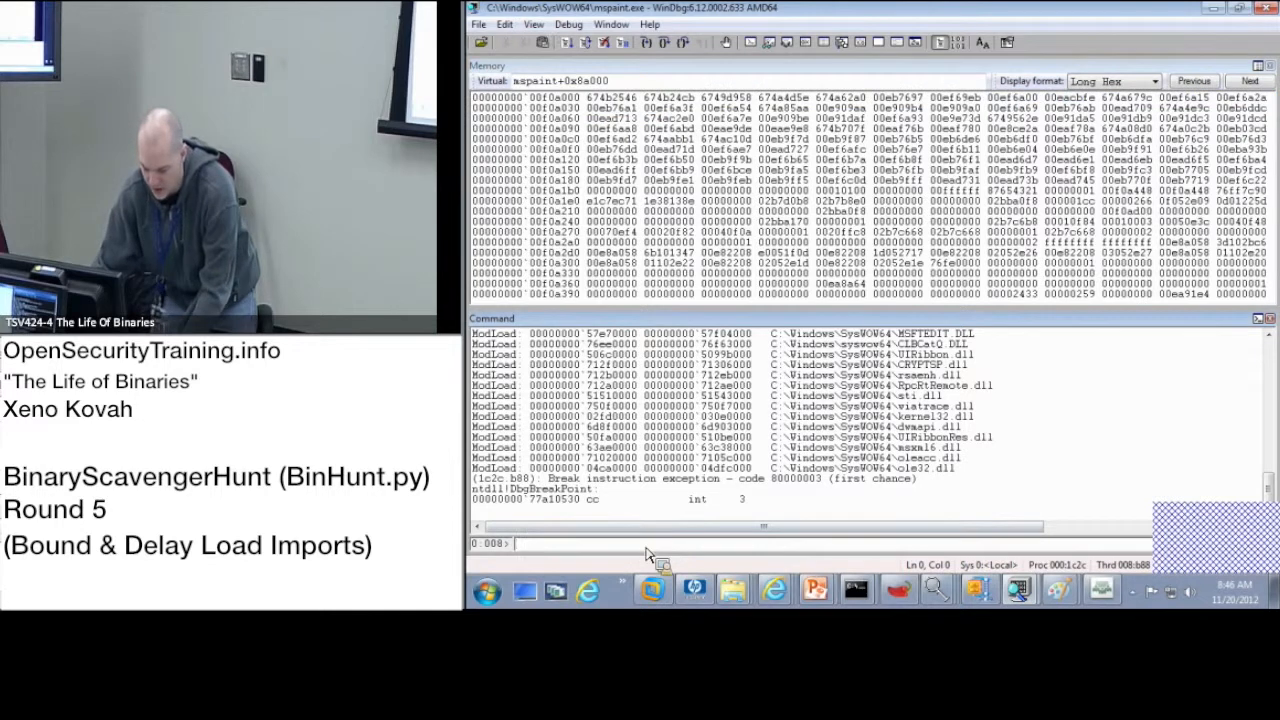
- Dump the delay IAT doublewords with dd mspaint+0x8a000 L2100 in the command window
type("dd")
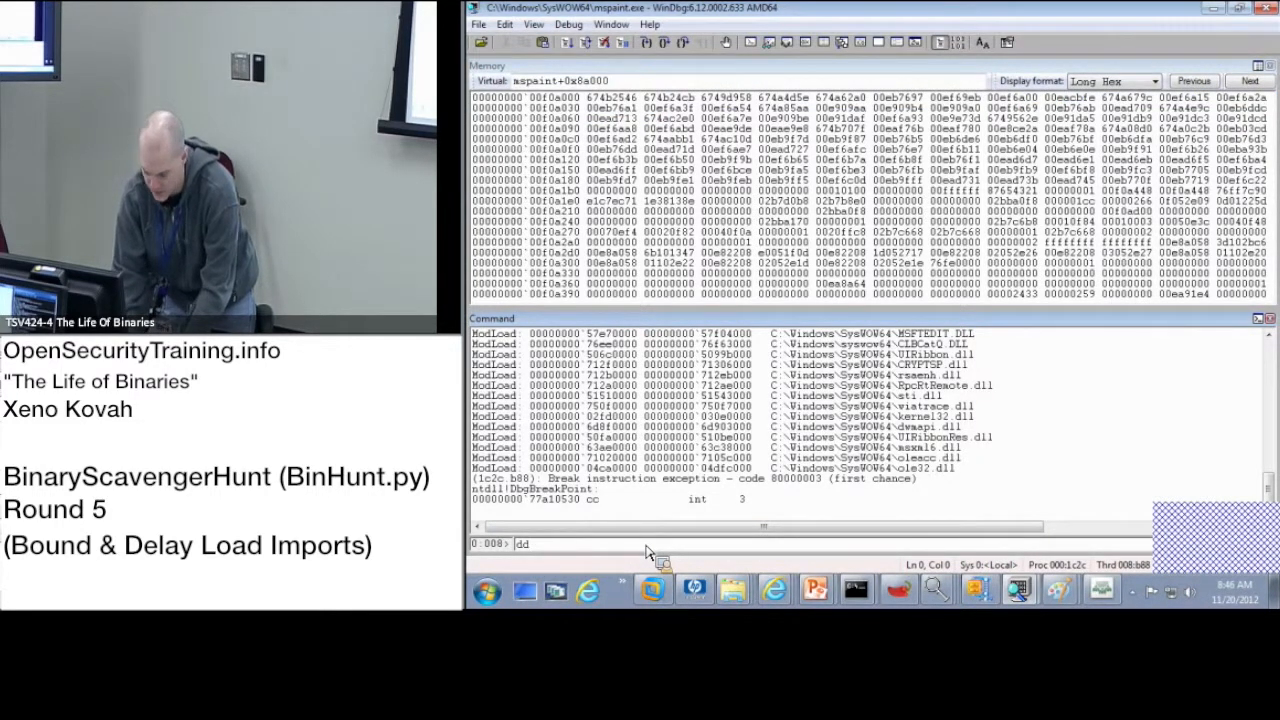
triple_click(560, 80)
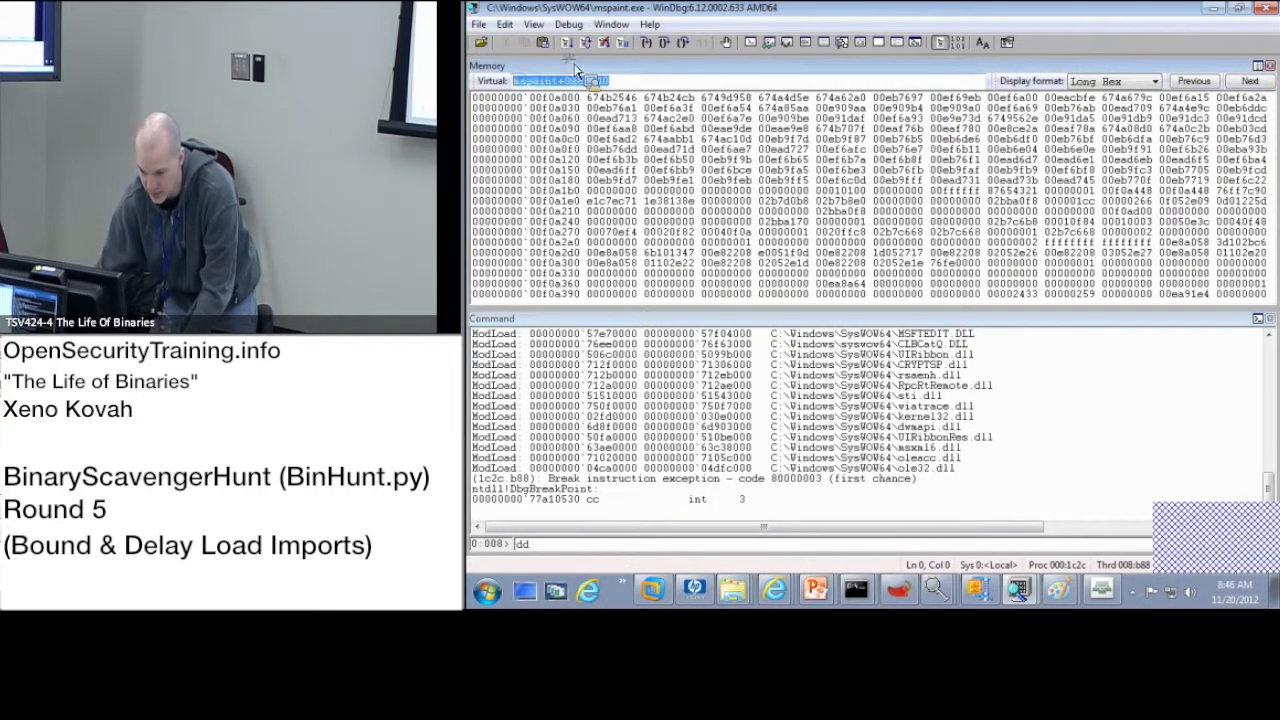
type("dd mspaint+0x8a000")
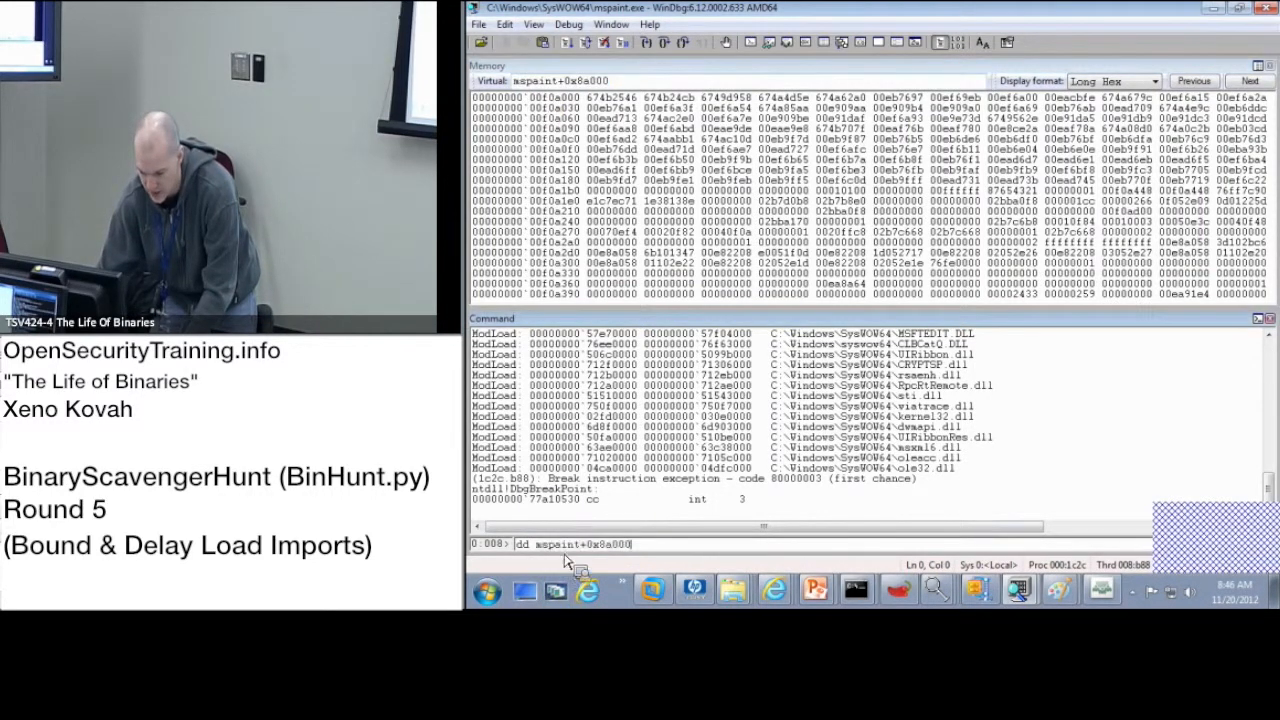
type("L2100")
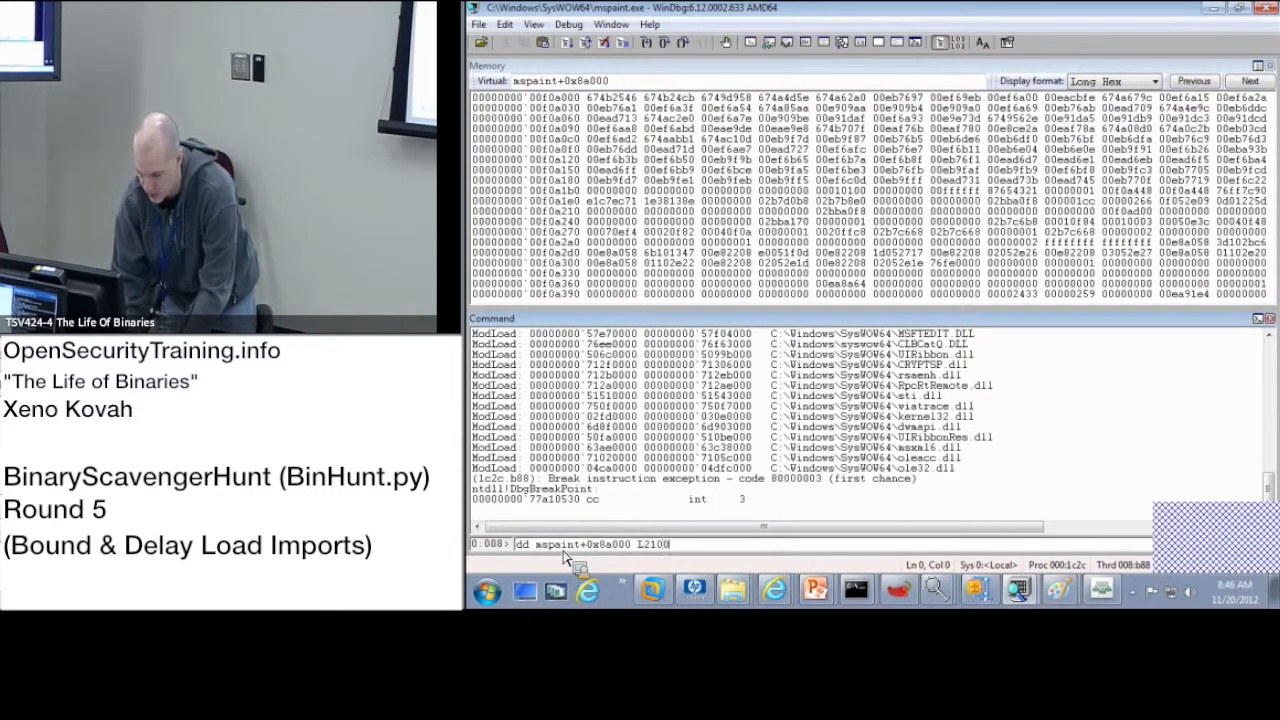
key("Return")
type("g")
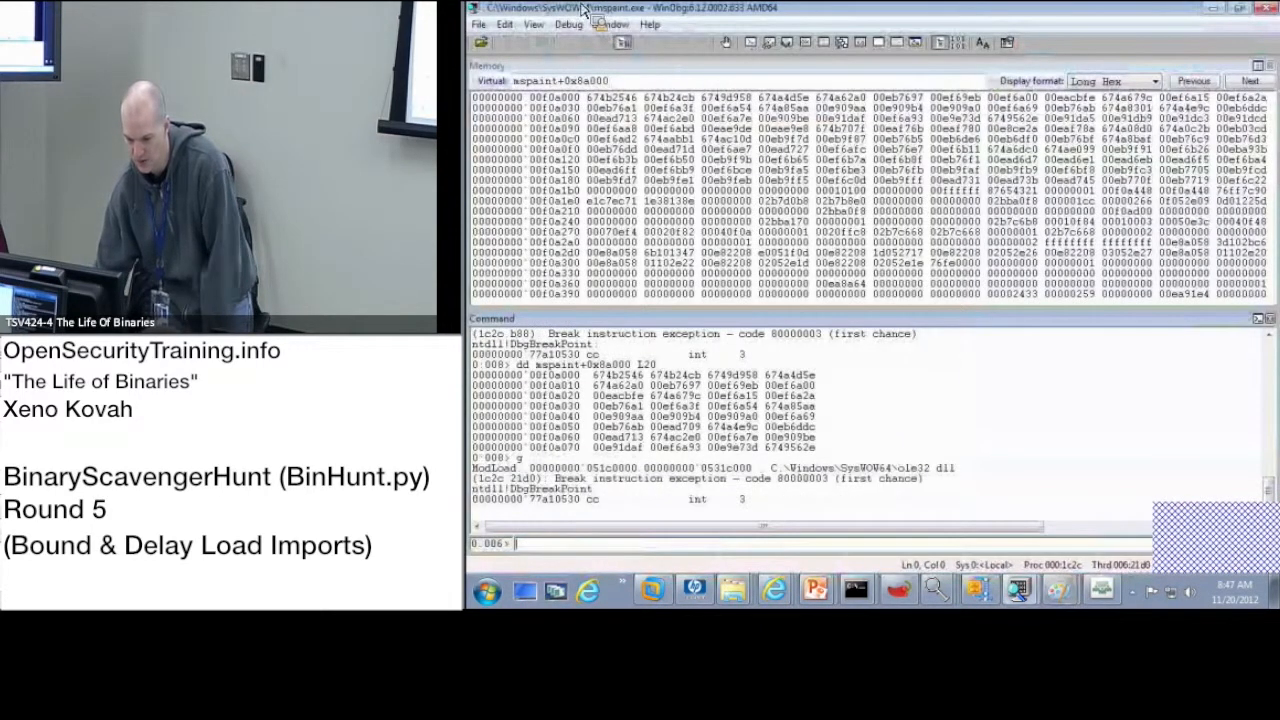
- Dump the delay IAT again with dd mspaint+0x8a000 L20 after ole32.dll loads
type("dd mspaint+0x8a000 L20")
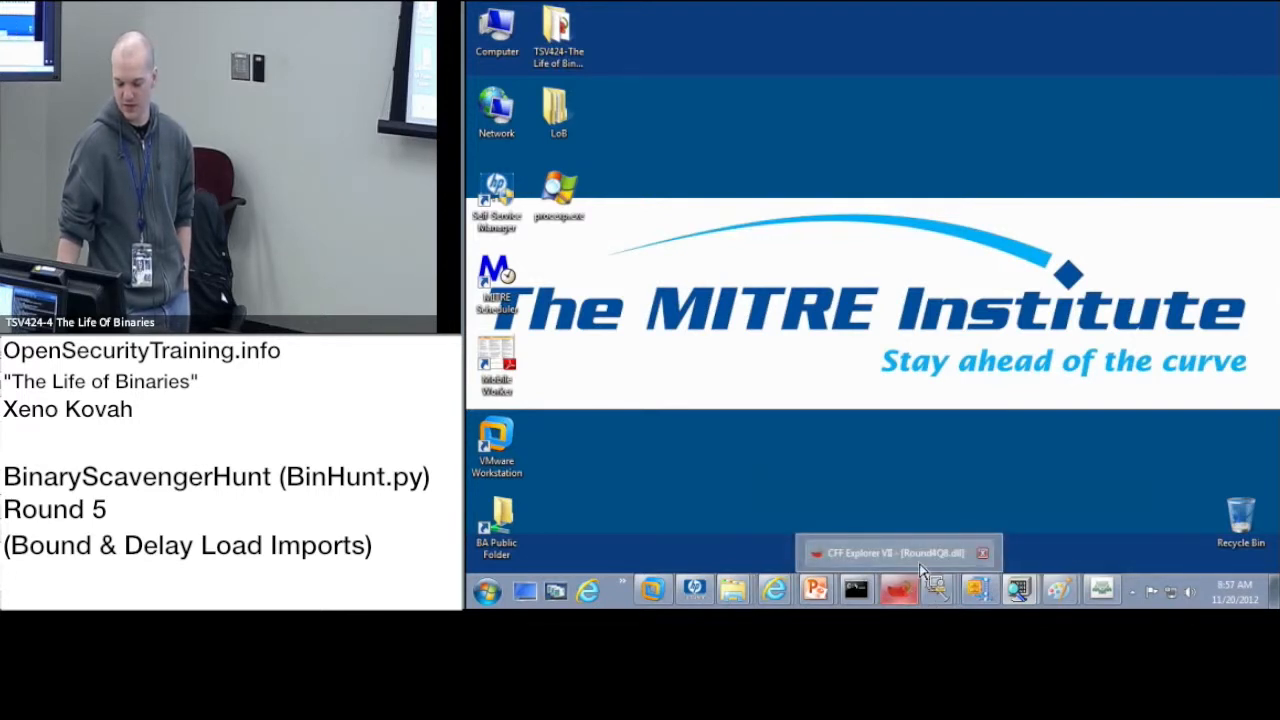
- View mspaint.exe's gdiplus.dll delay import descriptor in PEview, then its Delay Import entry in the data directories
left_click(896, 552)
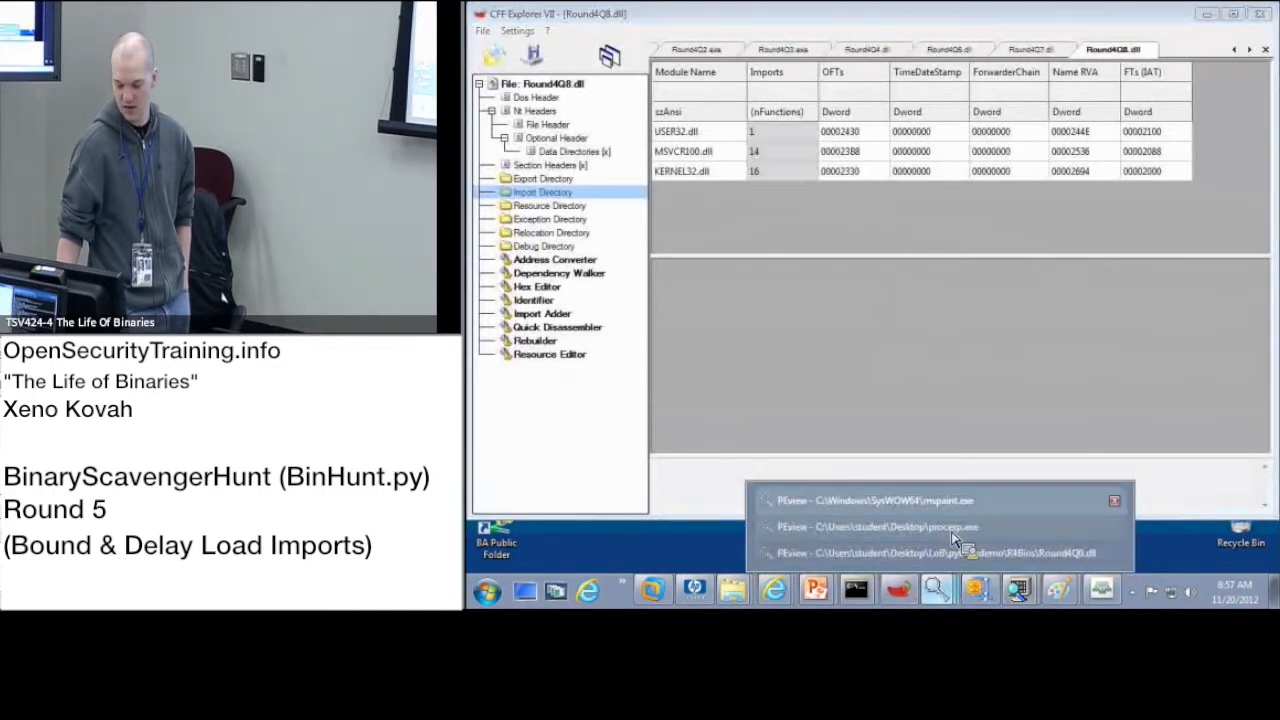
left_click(870, 500)
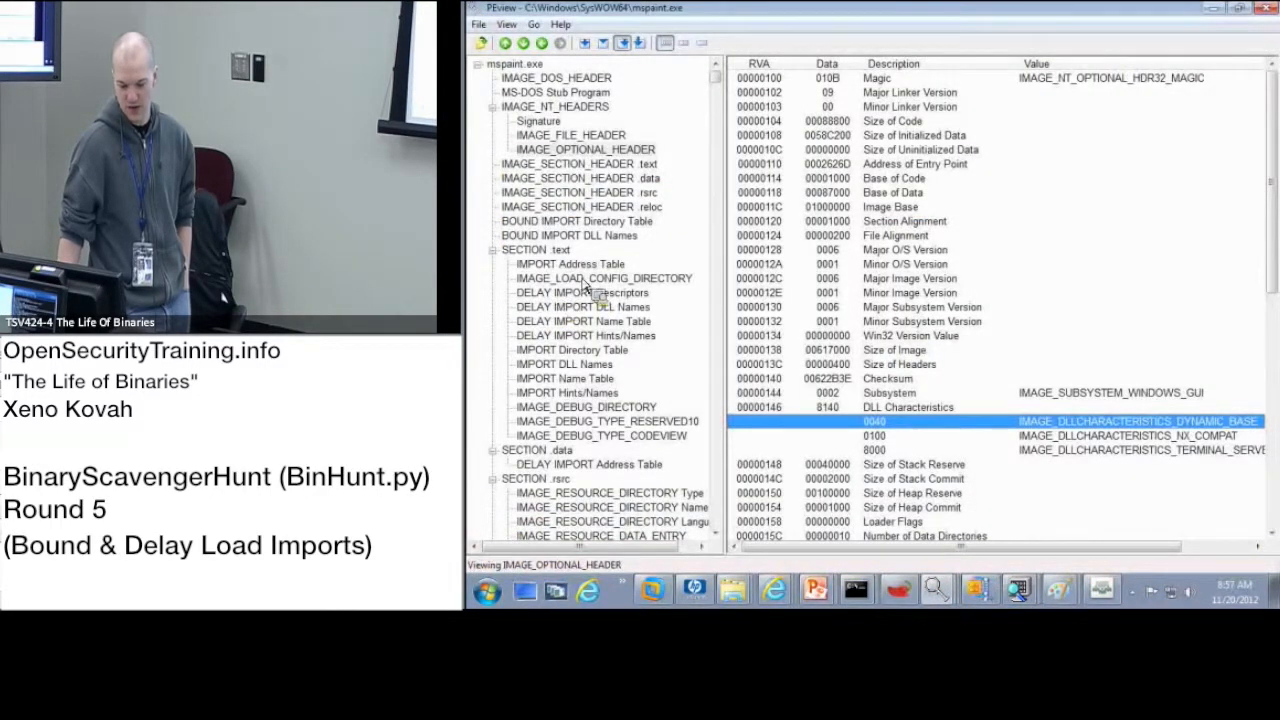
left_click(582, 292)
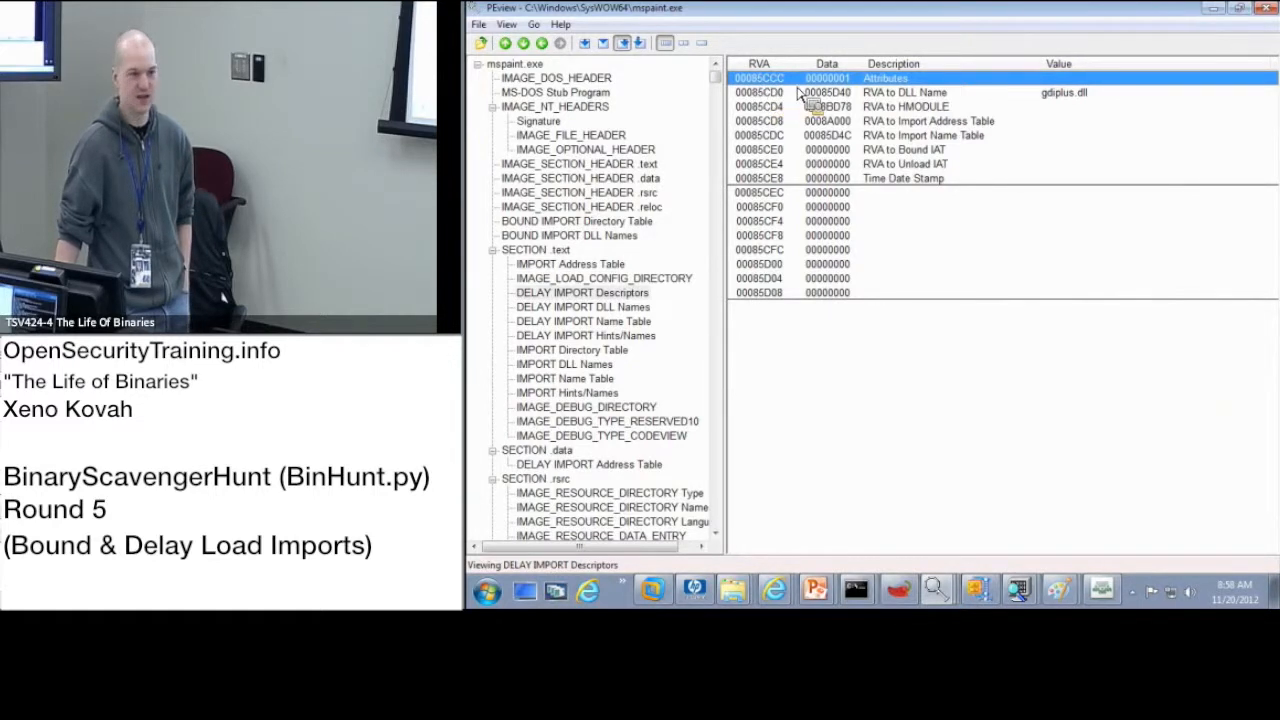
mouse_move(900, 40)
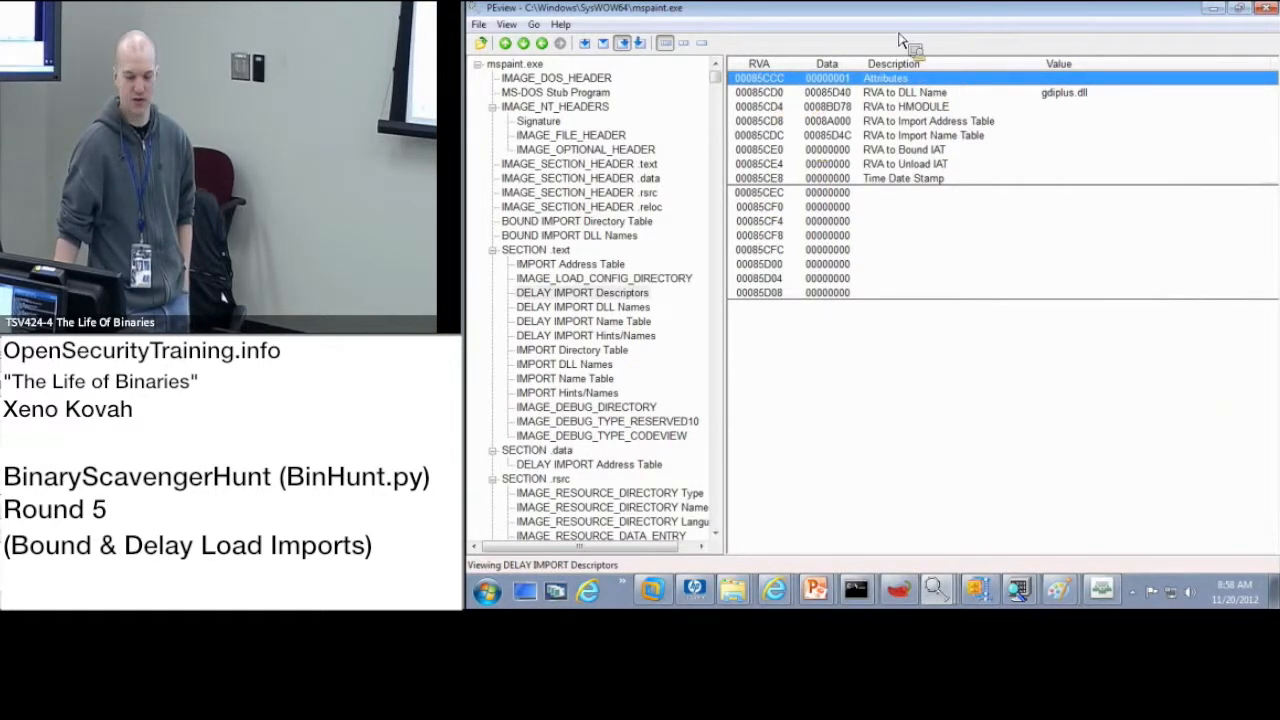
left_click(584, 148)
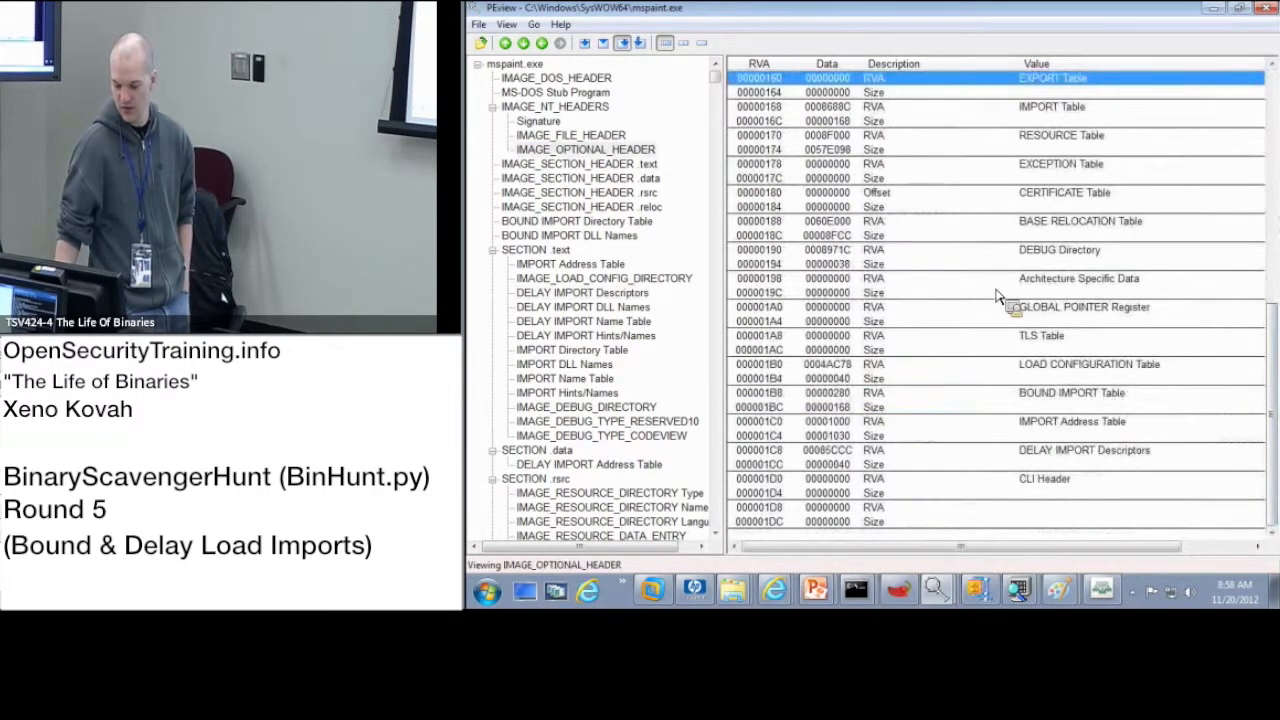
mouse_move(890, 436)
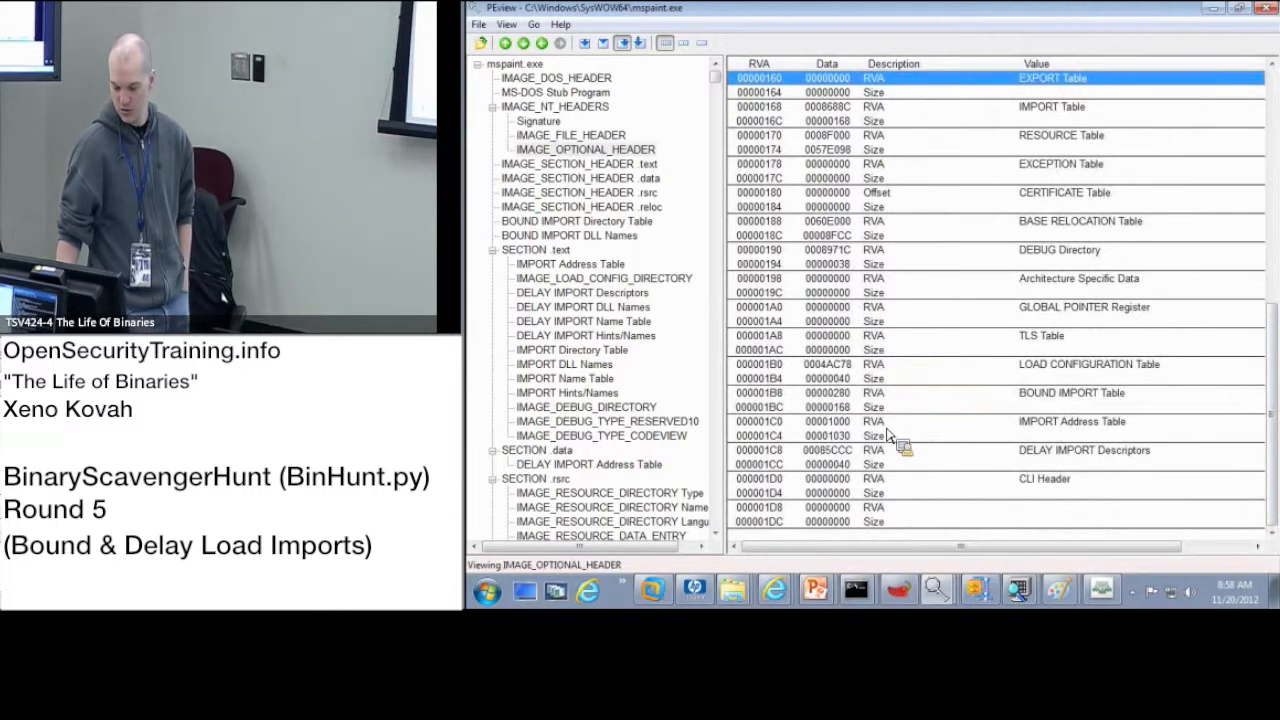
- Load recent file Round2Q0.dll in CFF Explorer and show its data directories with Delay Import Directory RVA and size
right_click(898, 590)
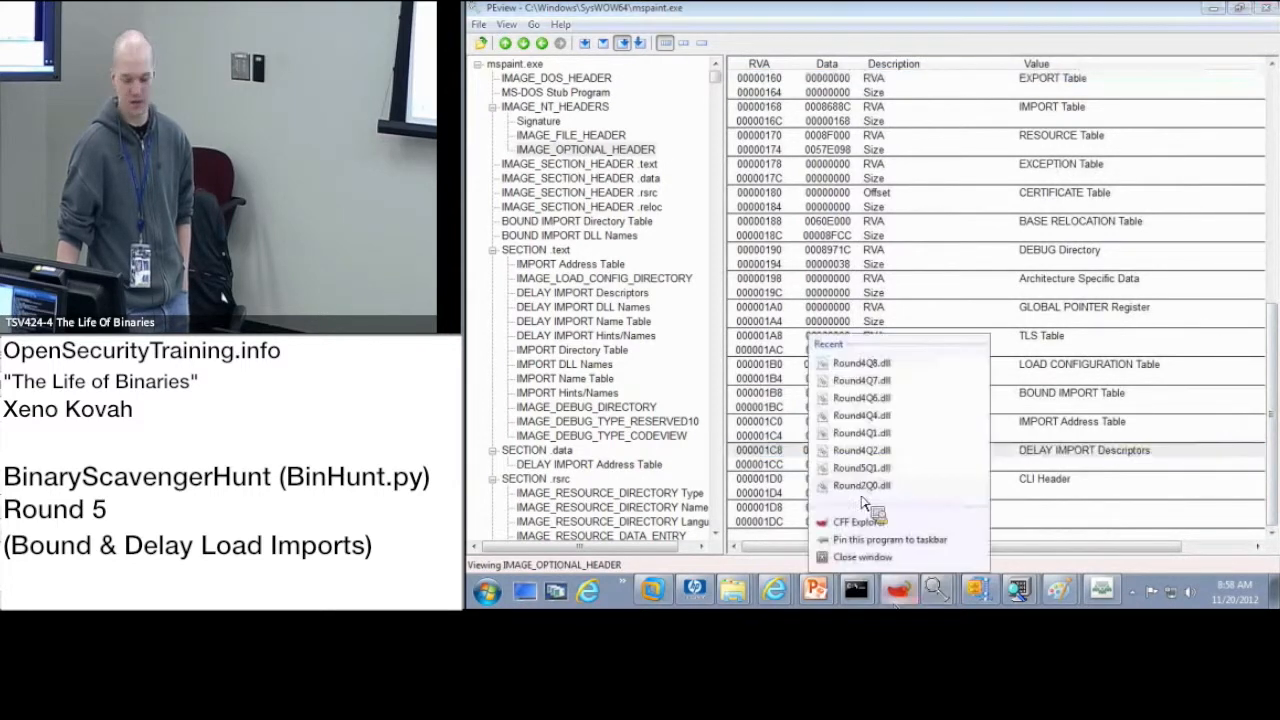
mouse_move(904, 540)
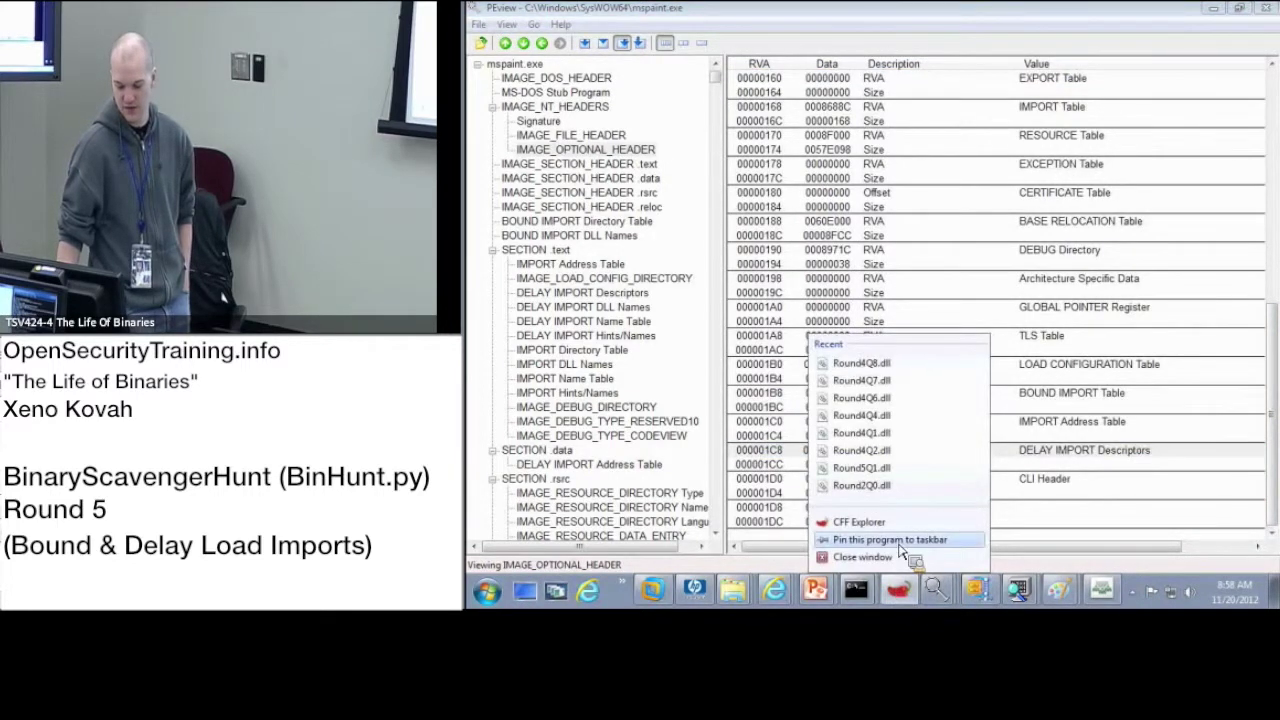
left_click(860, 486)
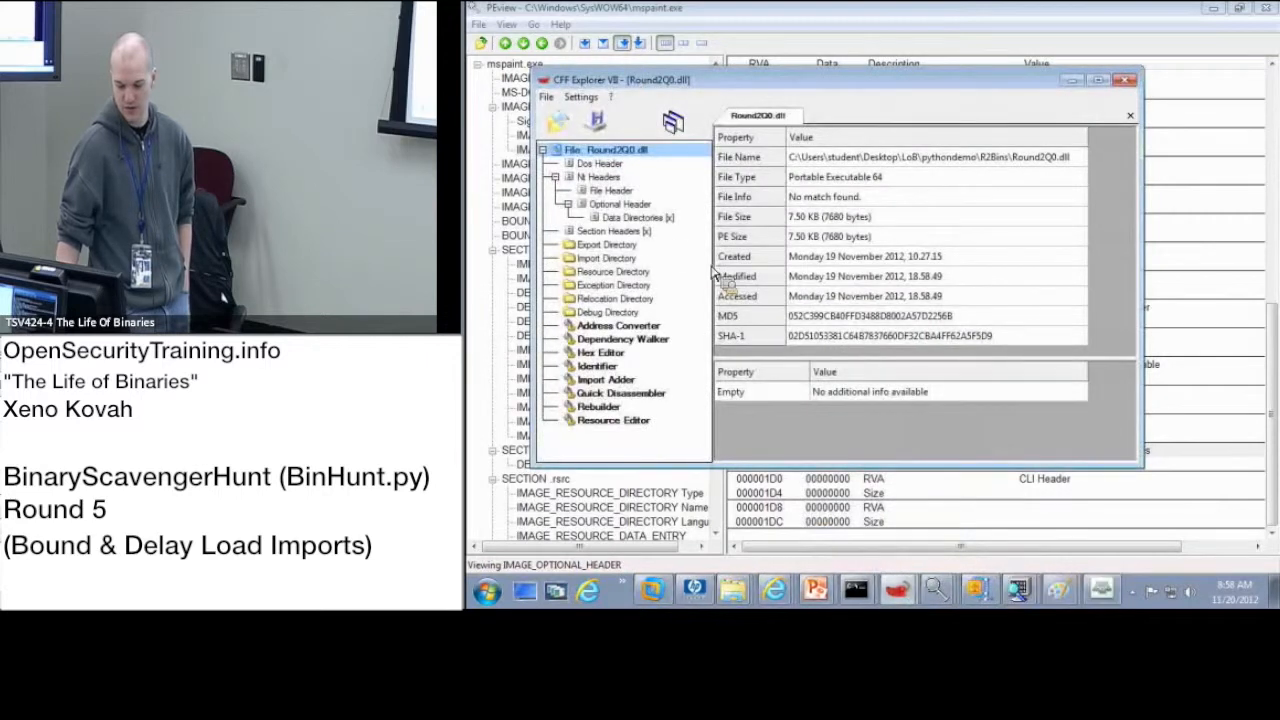
left_click(630, 216)
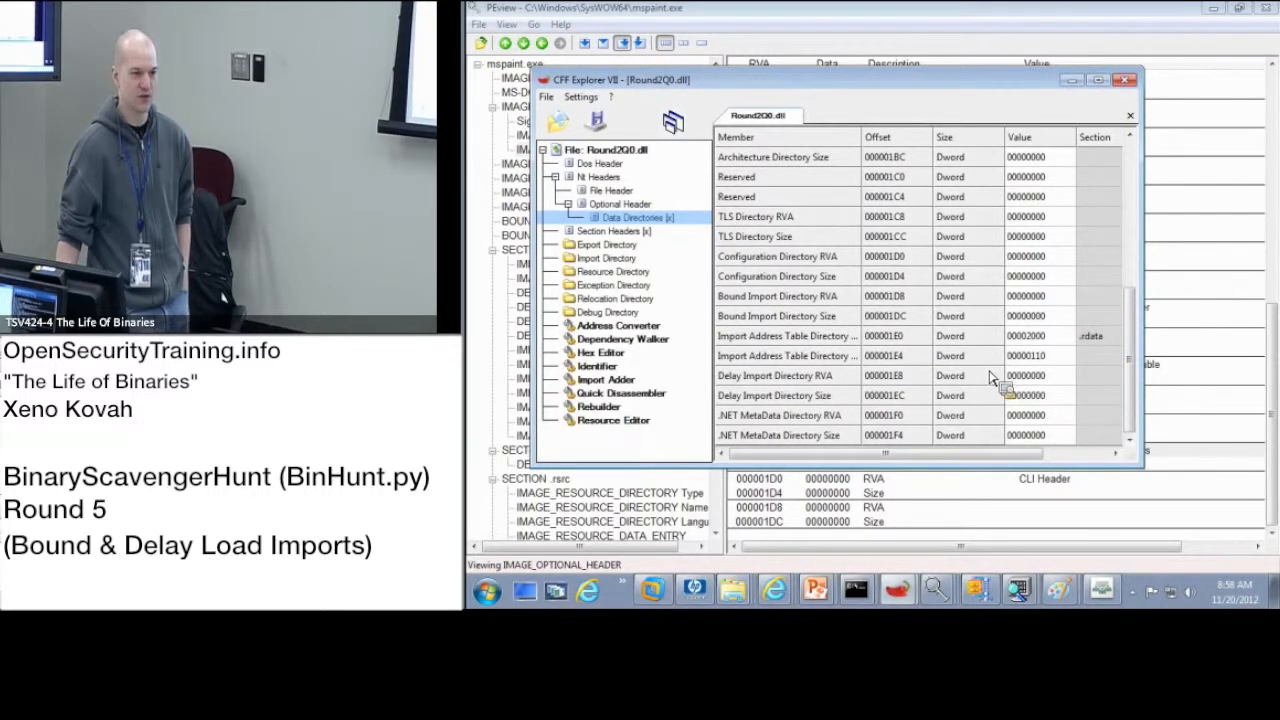
mouse_move(1044, 400)
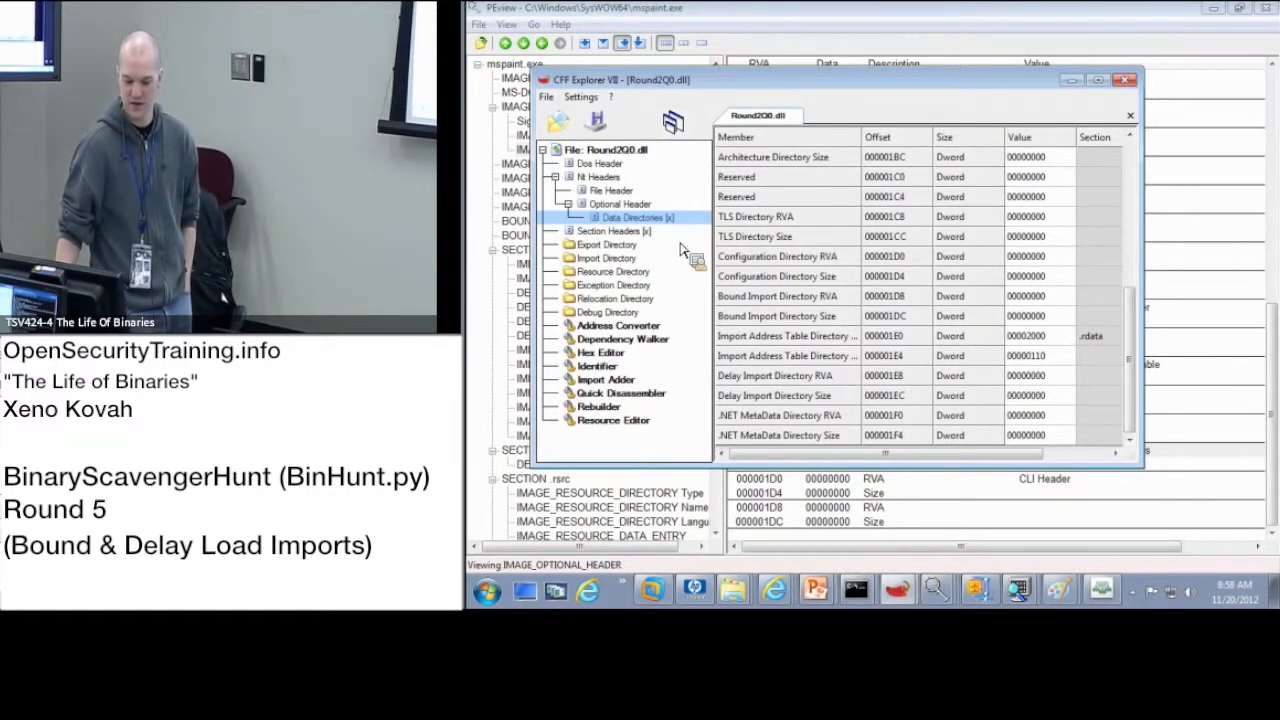
mouse_move(636, 298)
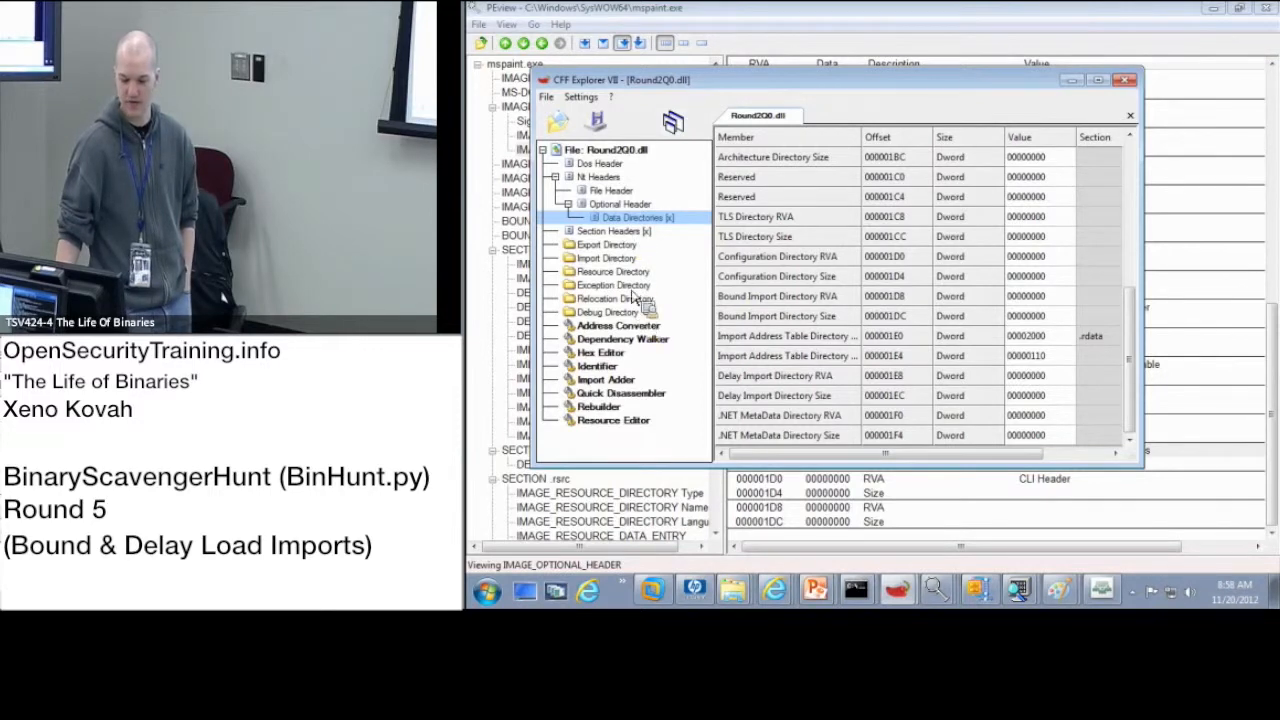